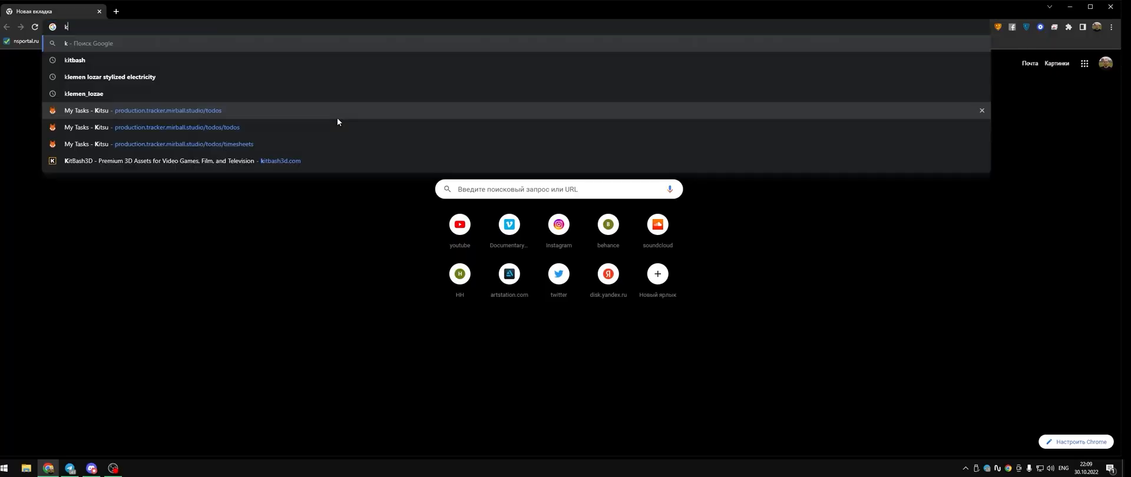
- Download the Mission to Minerva kit for Unreal from kitbash3d.com at 4K UASSET
{"action": "left_click", "coordinate": [180, 160]}
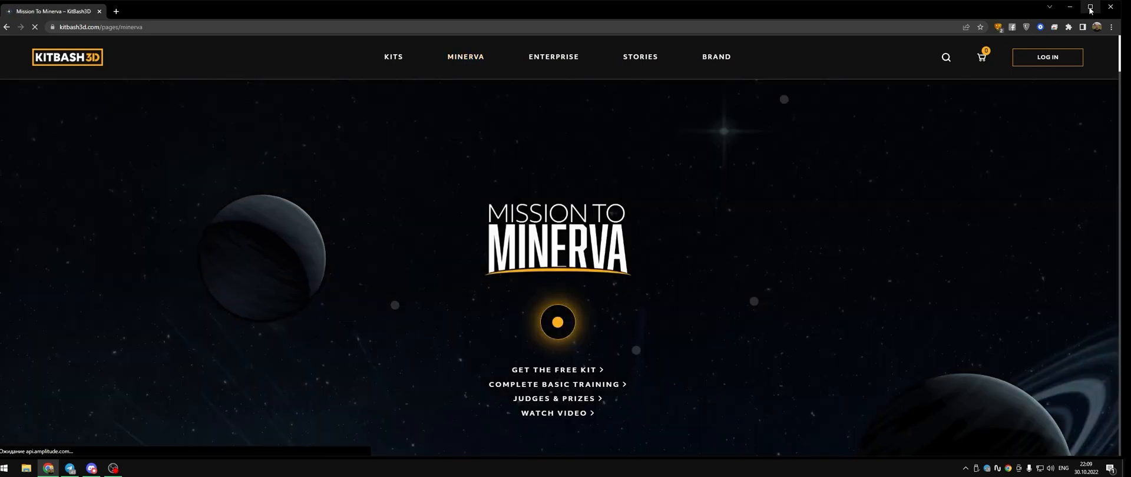
{"action": "scroll", "scroll_direction": "down", "scroll_amount": 3}
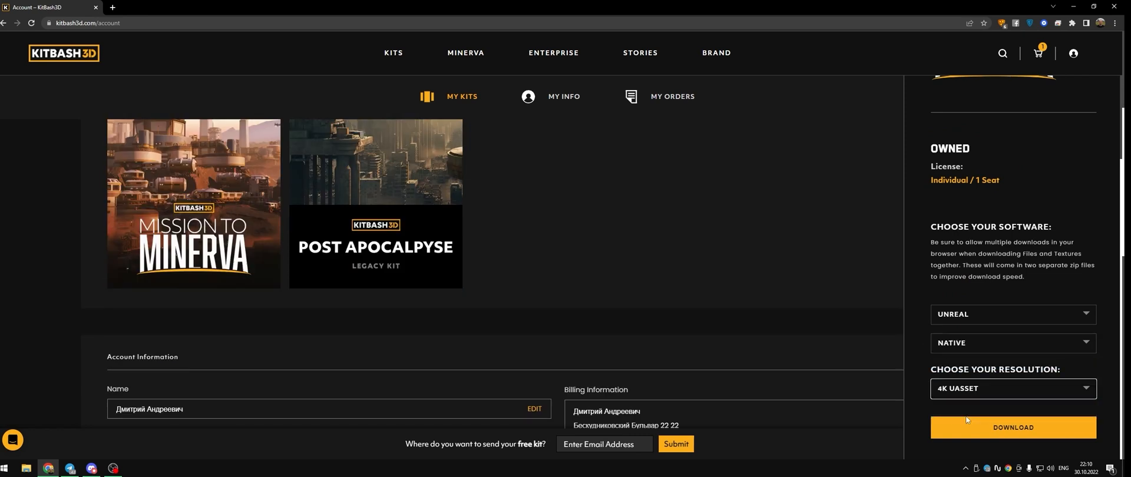
{"action": "left_click", "coordinate": [1012, 428]}
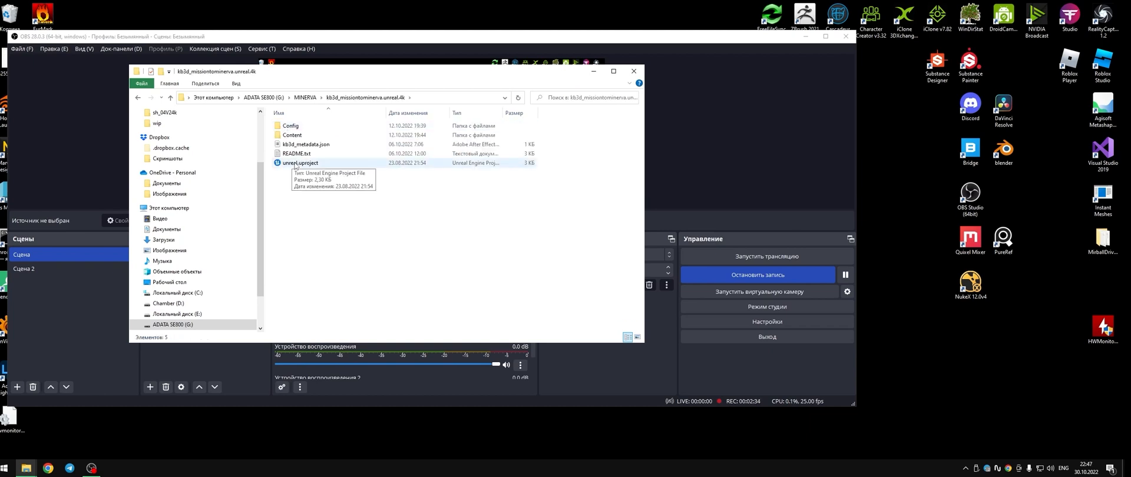
- Launch unreal.uproject from the kit folder, keeping engine version 5.0
{"action": "double_click", "coordinate": [300, 162]}
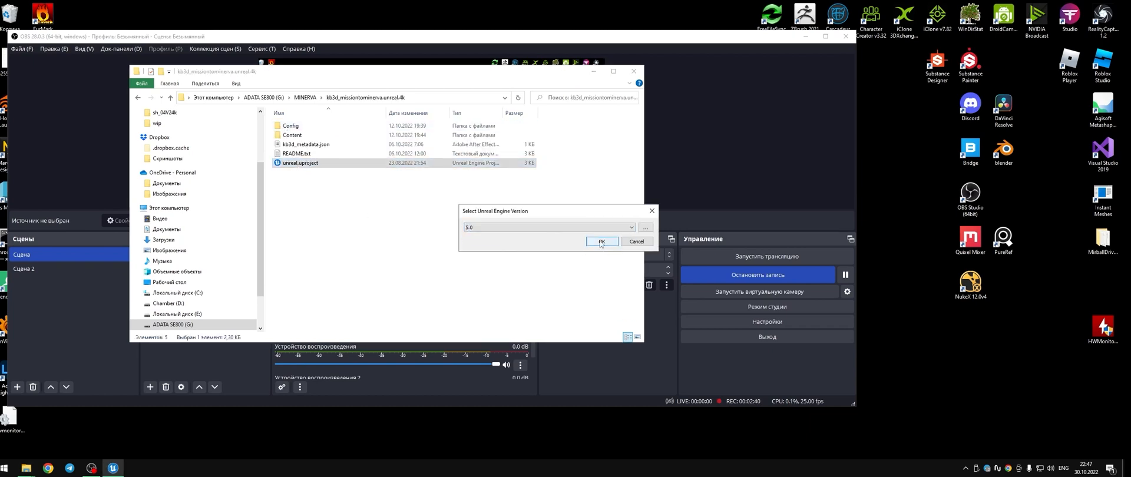
{"action": "left_click", "coordinate": [602, 241]}
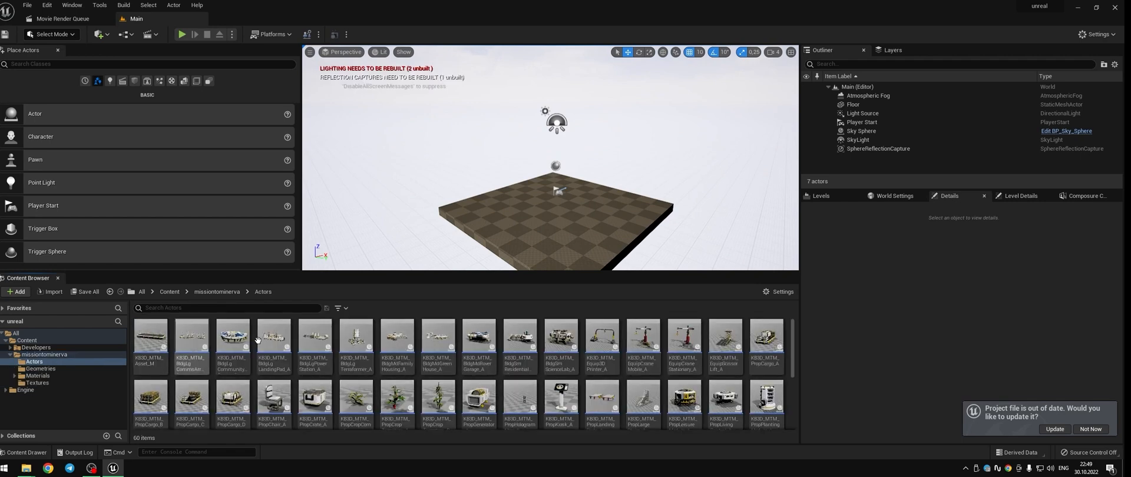
- Place KB3D_MTM_EquipCraneStationary_A in the level and edit it as blueprint bp_crane in Custom_BP
{"action": "left_click", "coordinate": [684, 336]}
{"action": "type", "text": "Crane_tut"}
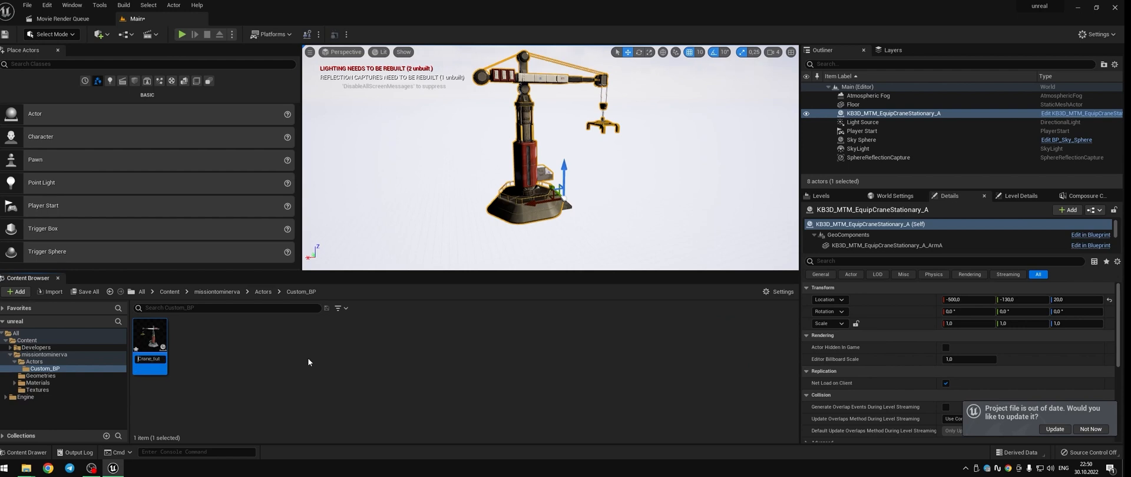
{"action": "double_click", "coordinate": [150, 331]}
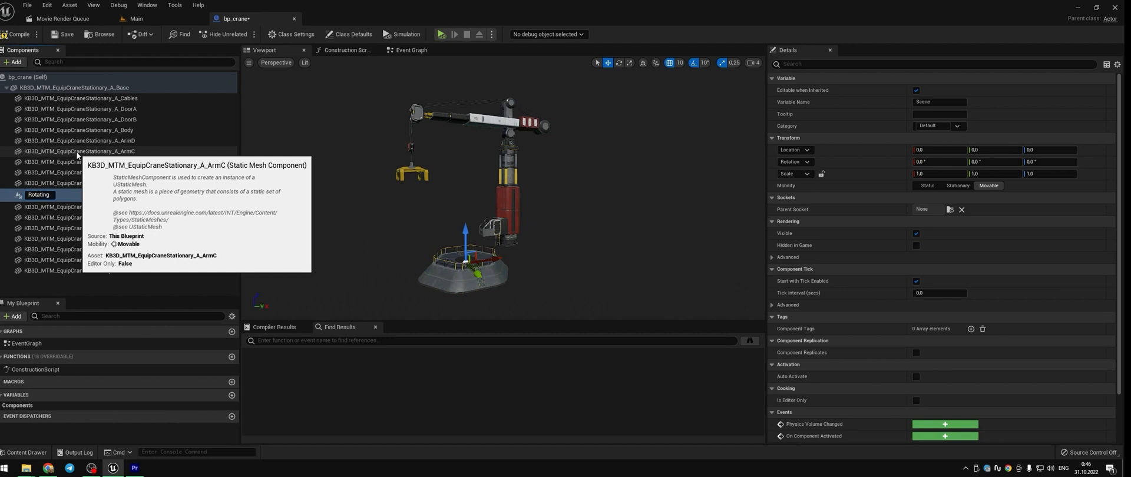
- Add RotatingPole and Lifts scene components and regroup the crane parts under them
{"action": "left_click", "coordinate": [79, 161]}
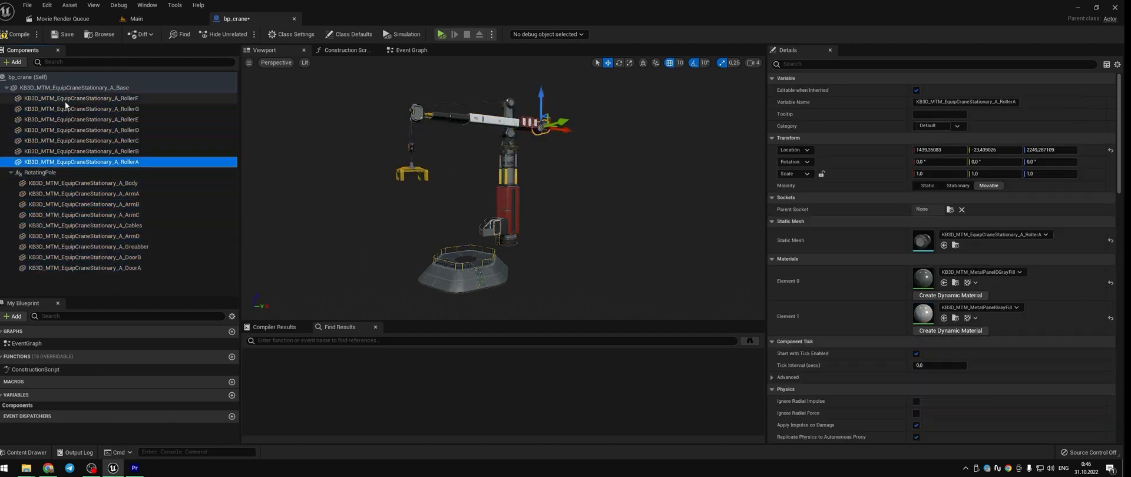
{"action": "left_click", "coordinate": [12, 62]}
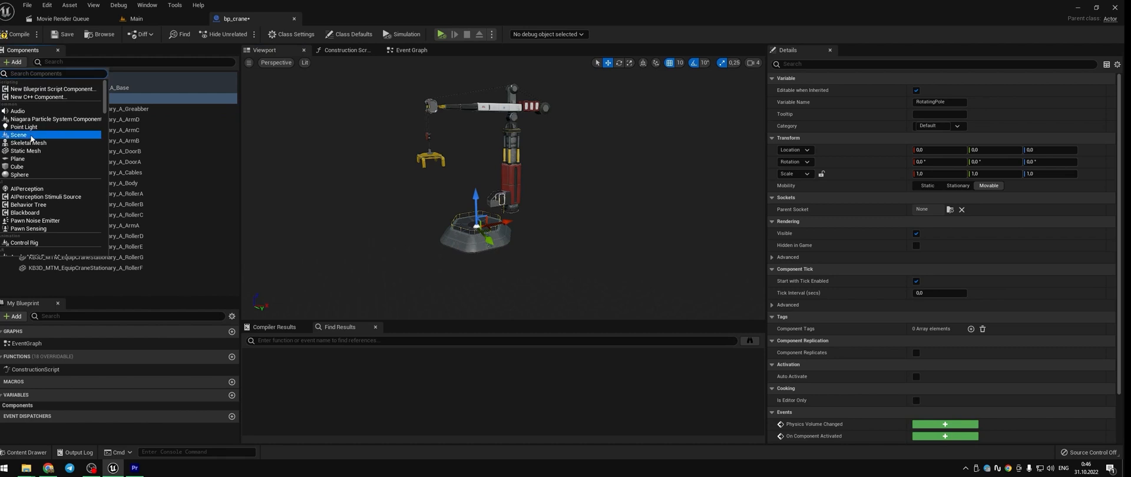
{"action": "left_click", "coordinate": [18, 134]}
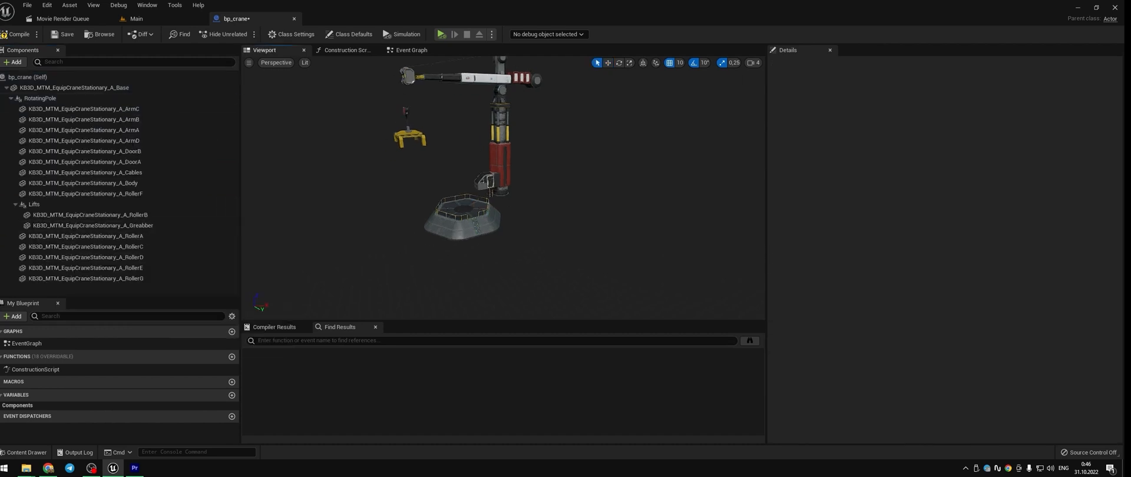
{"action": "left_click", "coordinate": [82, 182]}
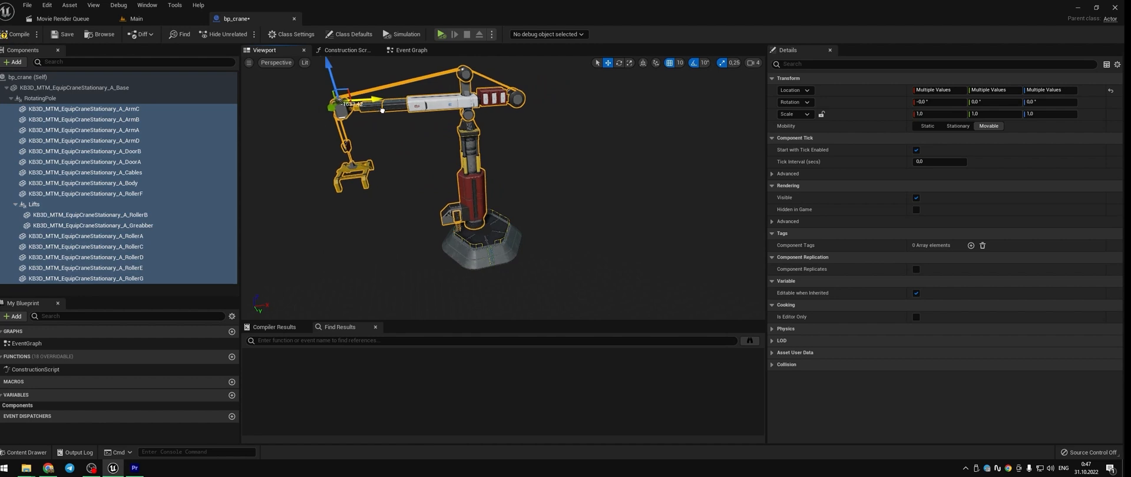
- Check the grouping from the Left view, return to perspective and add a Boolean variable
{"action": "left_click", "coordinate": [276, 63]}
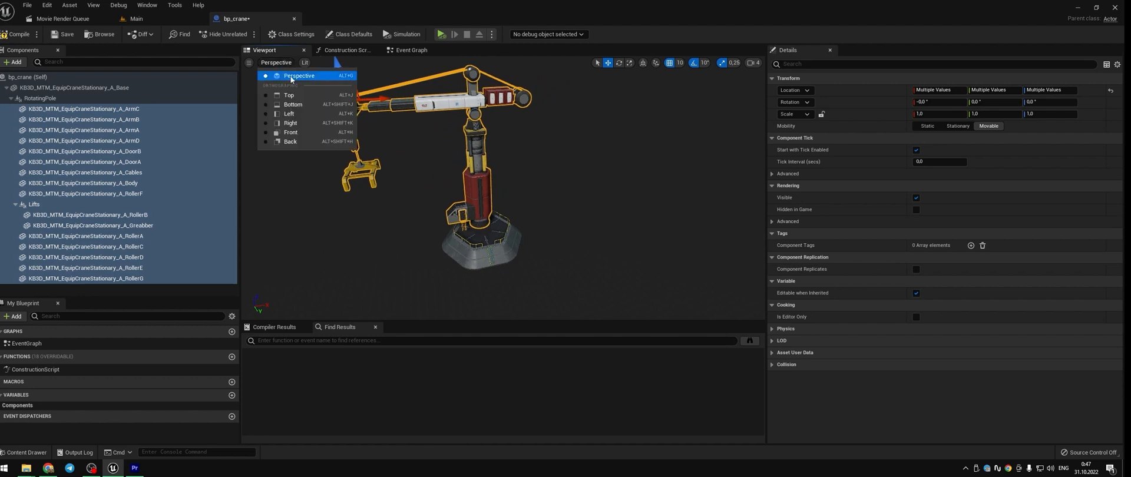
{"action": "left_click", "coordinate": [290, 114]}
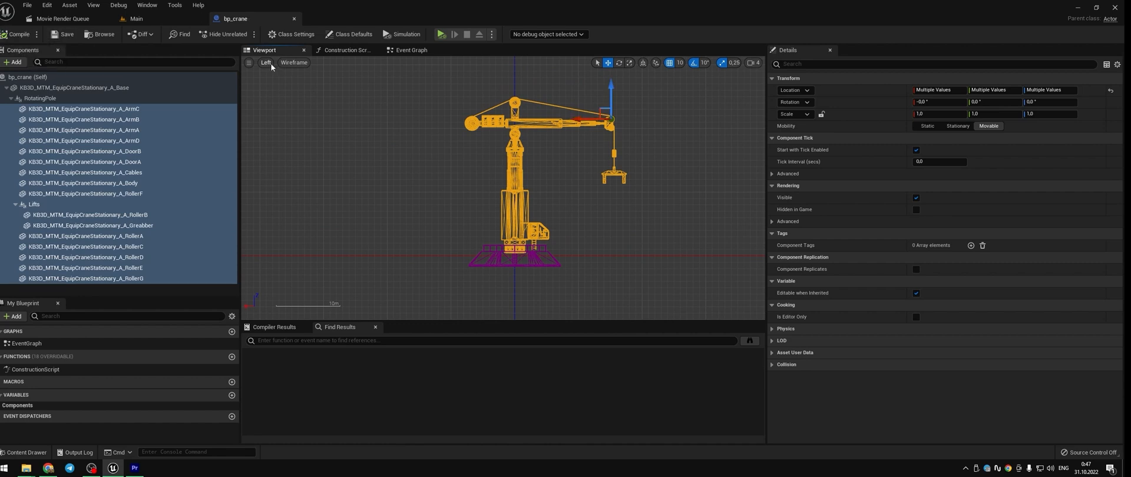
{"action": "left_click", "coordinate": [40, 98]}
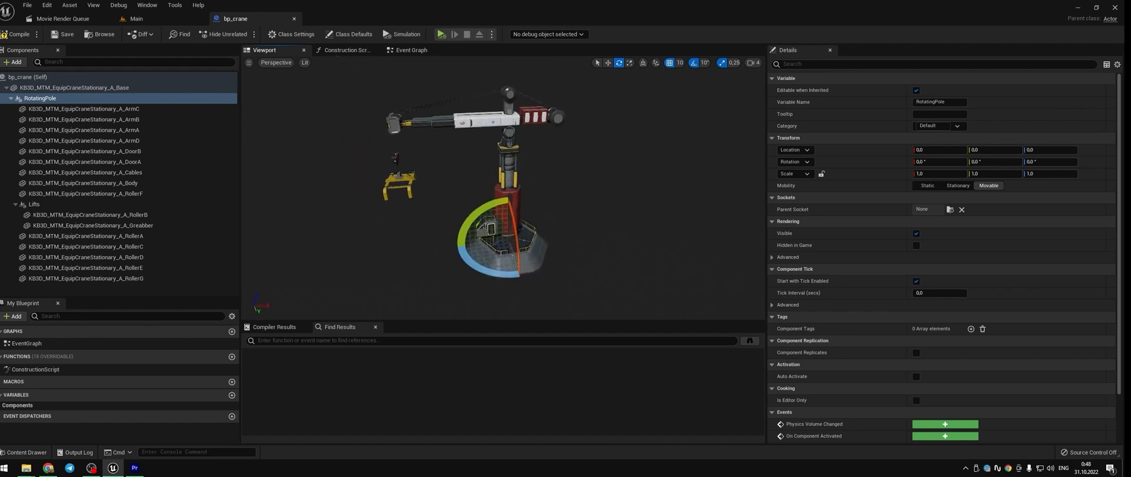
{"action": "left_click", "coordinate": [411, 50]}
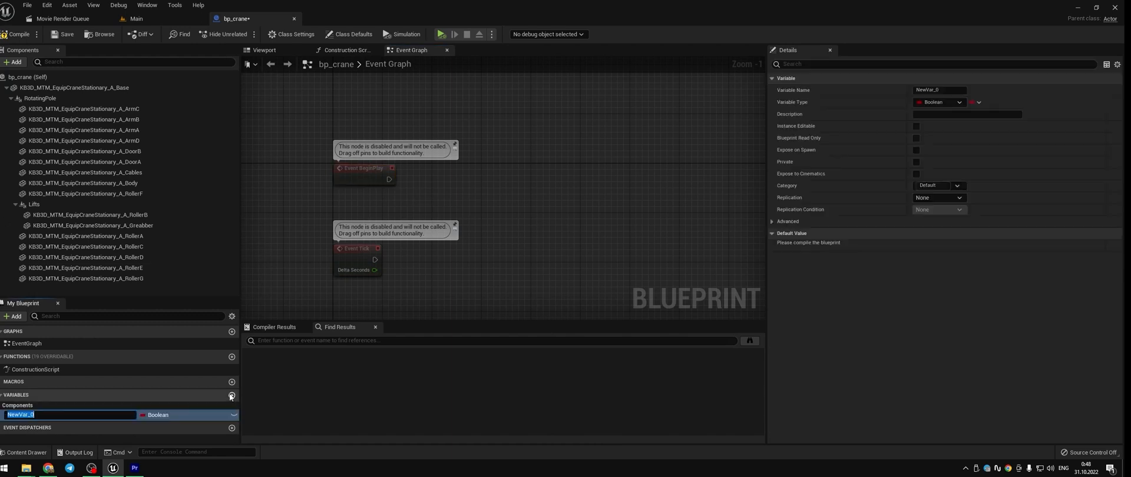
- Set float TargetAngle from Random Float in Range on Event BeginPlay
{"action": "type", "text": "TargetAngle"}
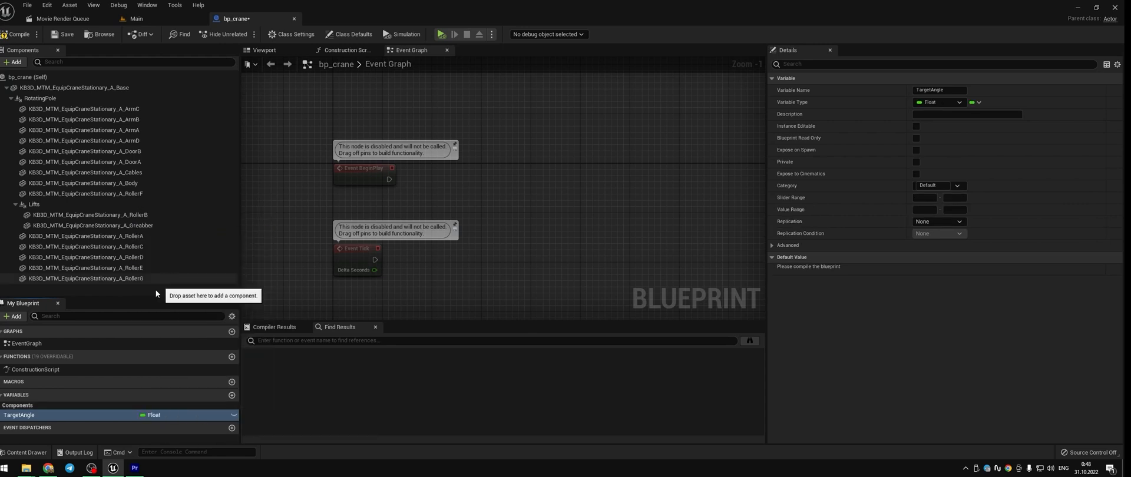
{"action": "left_click_drag", "start_coordinate": [20, 415], "coordinate": [307, 419]}
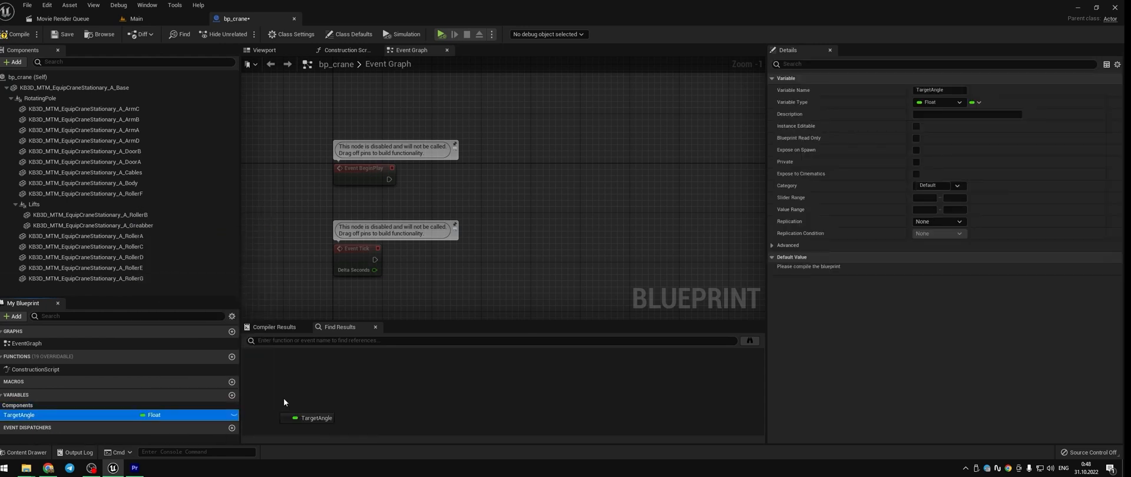
{"action": "left_click_drag", "start_coordinate": [309, 418], "coordinate": [551, 183]}
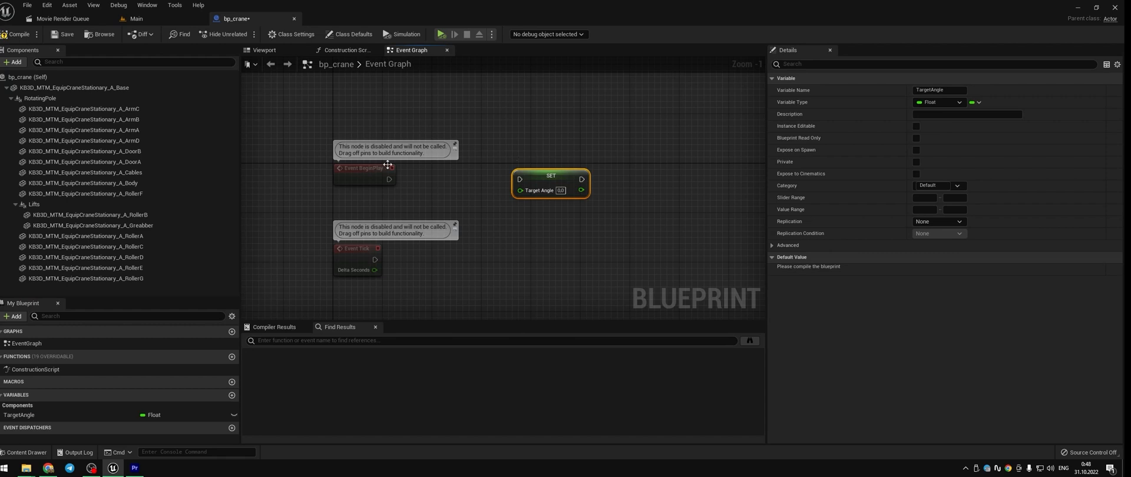
{"action": "left_click_drag", "start_coordinate": [551, 176], "coordinate": [613, 144]}
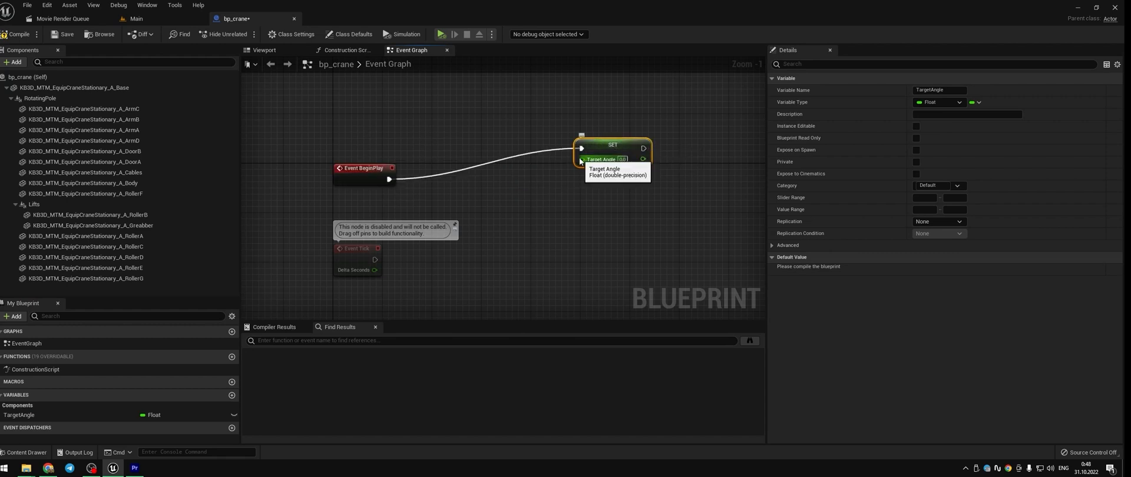
{"action": "left_click_drag", "start_coordinate": [580, 160], "coordinate": [538, 209]}
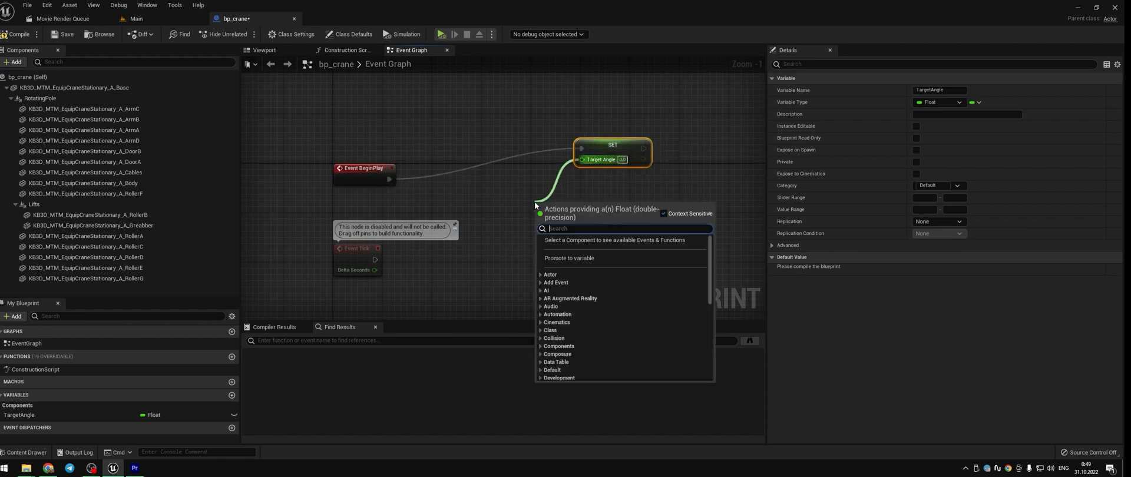
{"action": "type", "text": "random"}
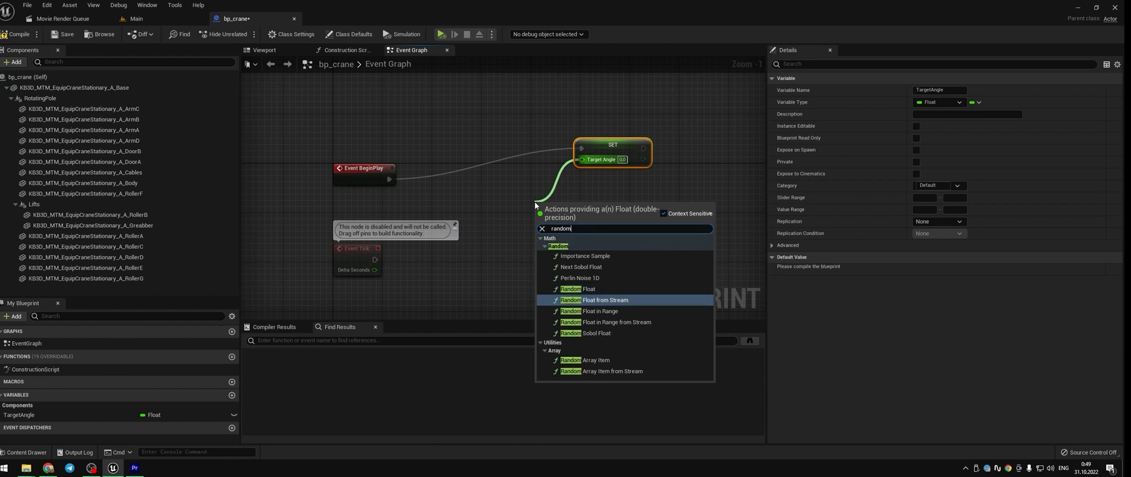
{"action": "left_click", "coordinate": [596, 311]}
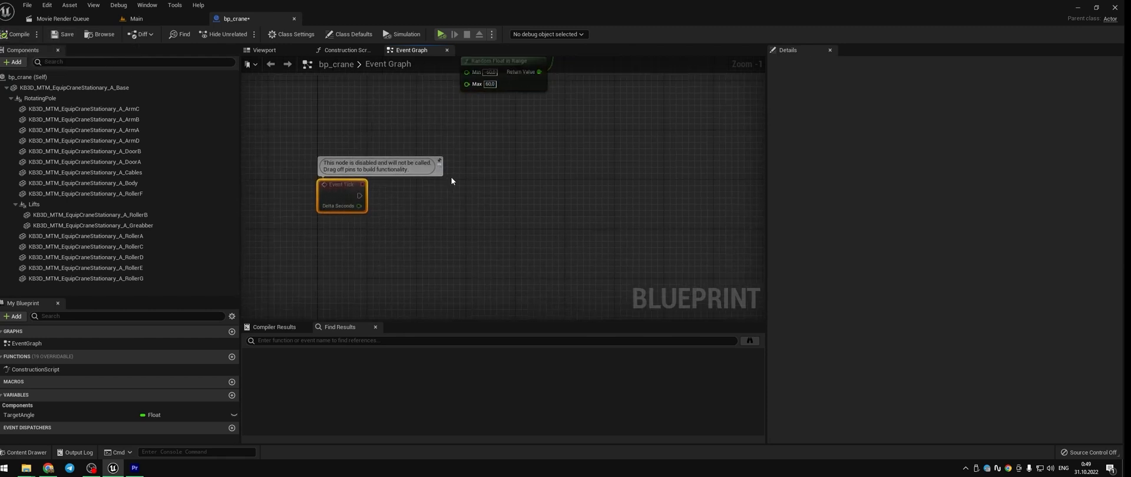
- Promote Event Tick's Delta Seconds to its own variable
{"action": "left_click_drag", "start_coordinate": [359, 195], "coordinate": [476, 252]}
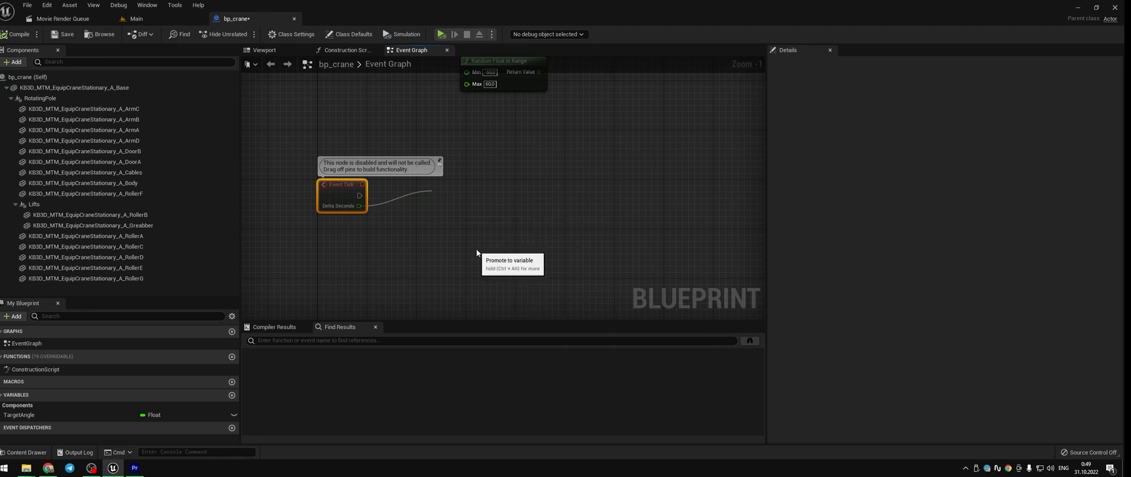
{"action": "left_click", "coordinate": [510, 263]}
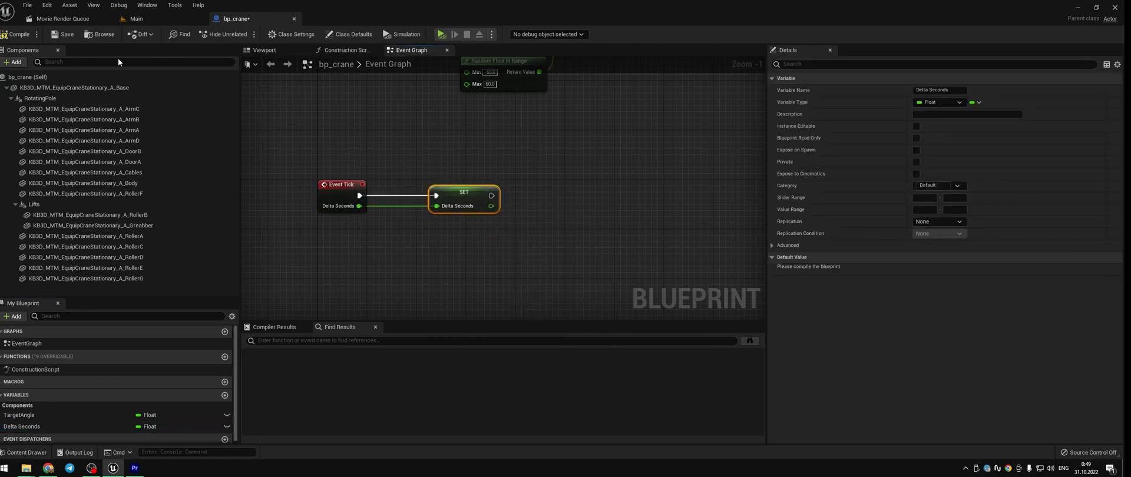
- Read RotatingPole's relative rotation and split it into roll, pitch and yaw
{"action": "left_click", "coordinate": [39, 98]}
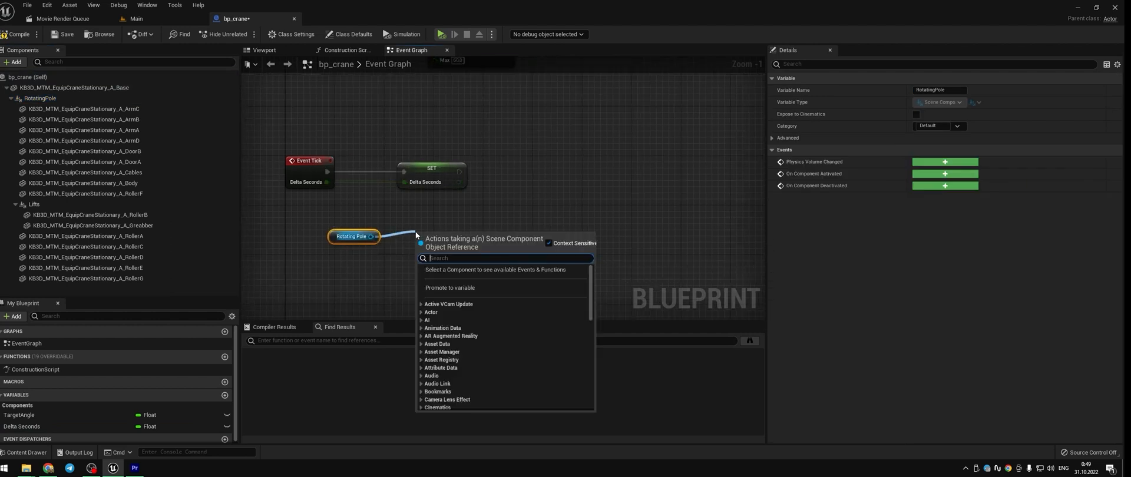
{"action": "type", "text": "relative ro"}
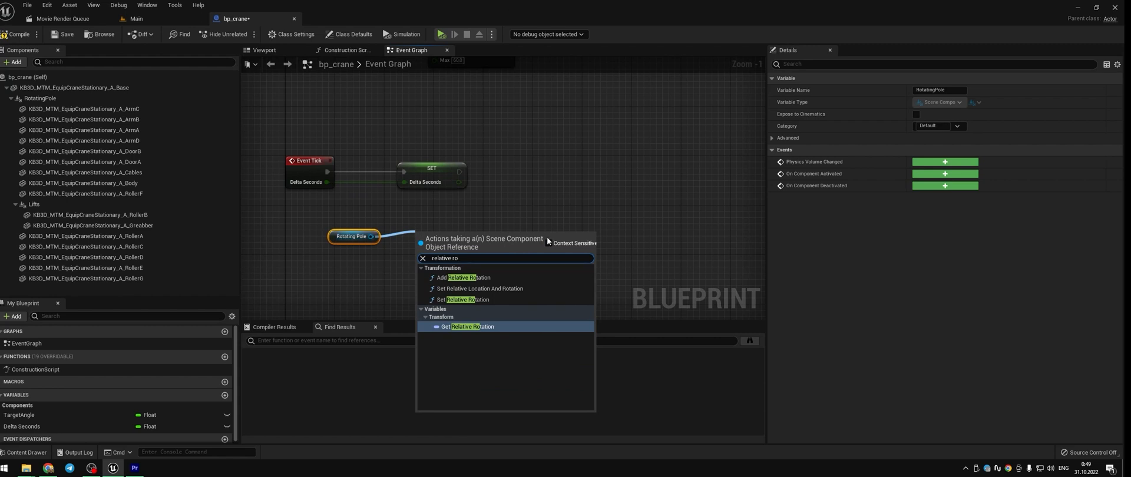
{"action": "left_click", "coordinate": [471, 326]}
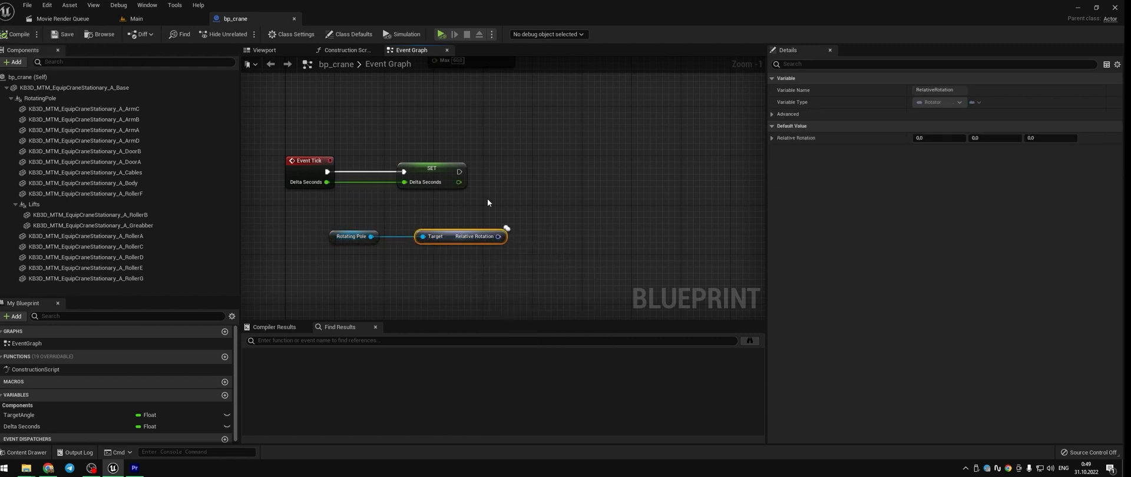
{"action": "left_click", "coordinate": [507, 232]}
{"action": "type", "text": "nearly"}
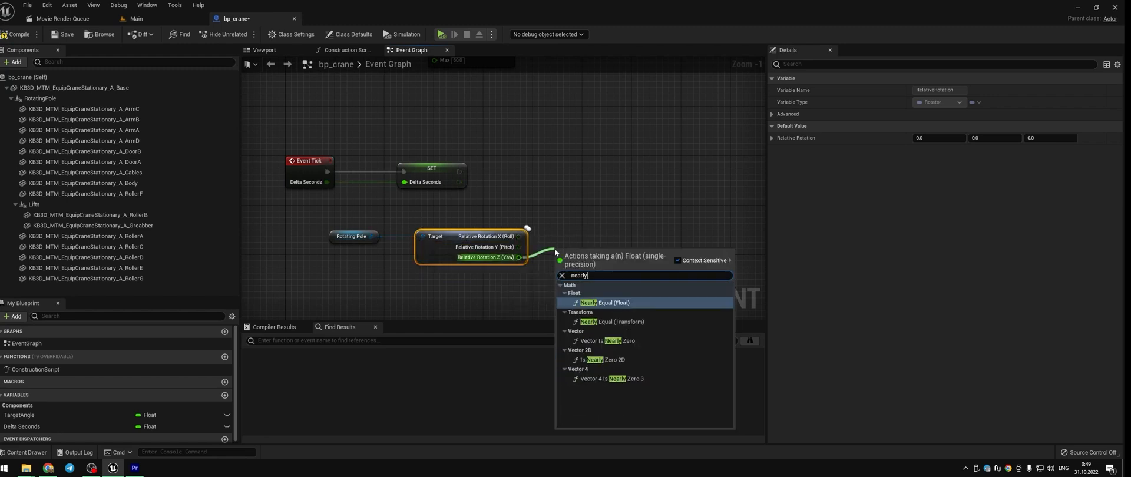
- Compare yaw to TargetAngle with Nearly Equal (tolerance 0.5) and negate it into a Branch
{"action": "left_click", "coordinate": [602, 301]}
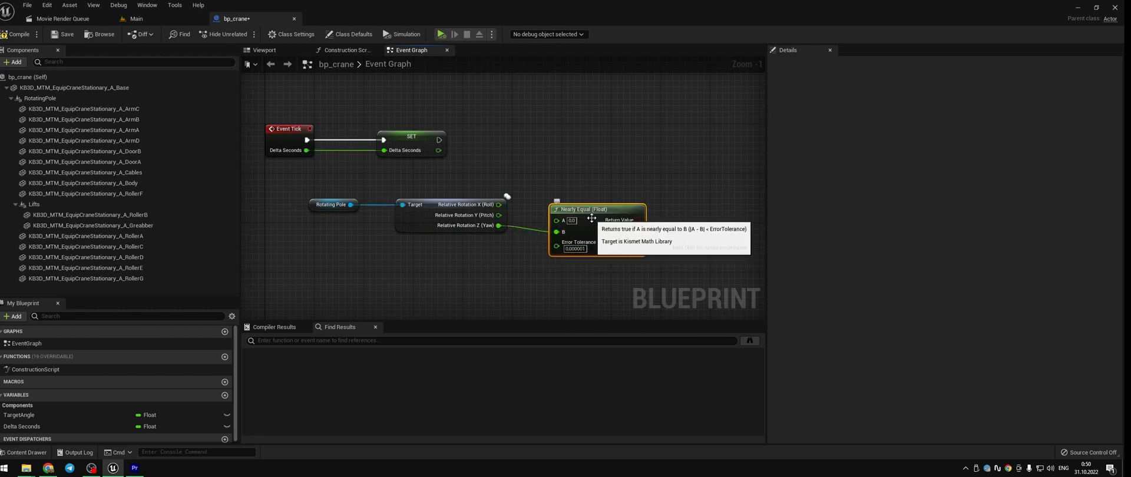
{"action": "left_click", "coordinate": [20, 415]}
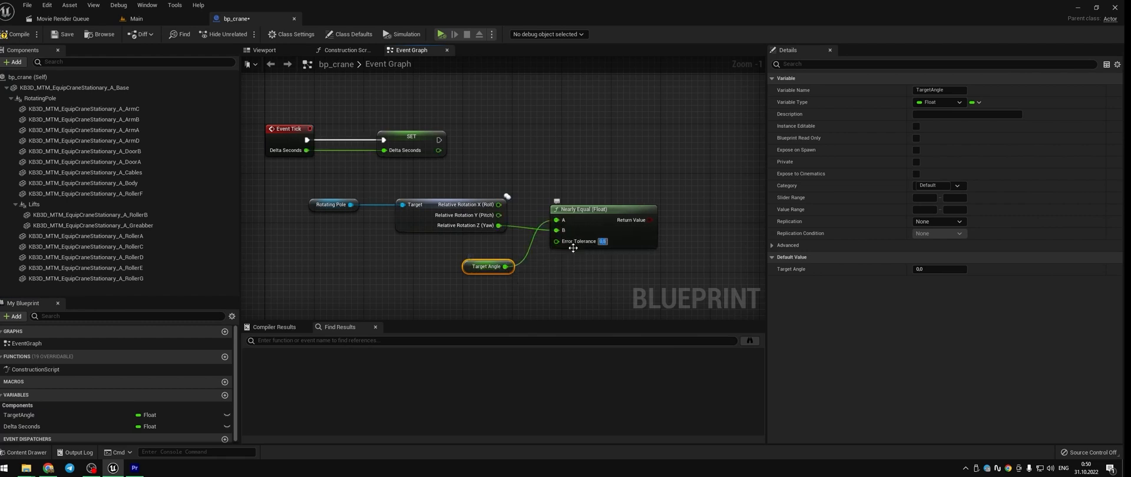
{"action": "left_click_drag", "start_coordinate": [649, 221], "coordinate": [679, 193]}
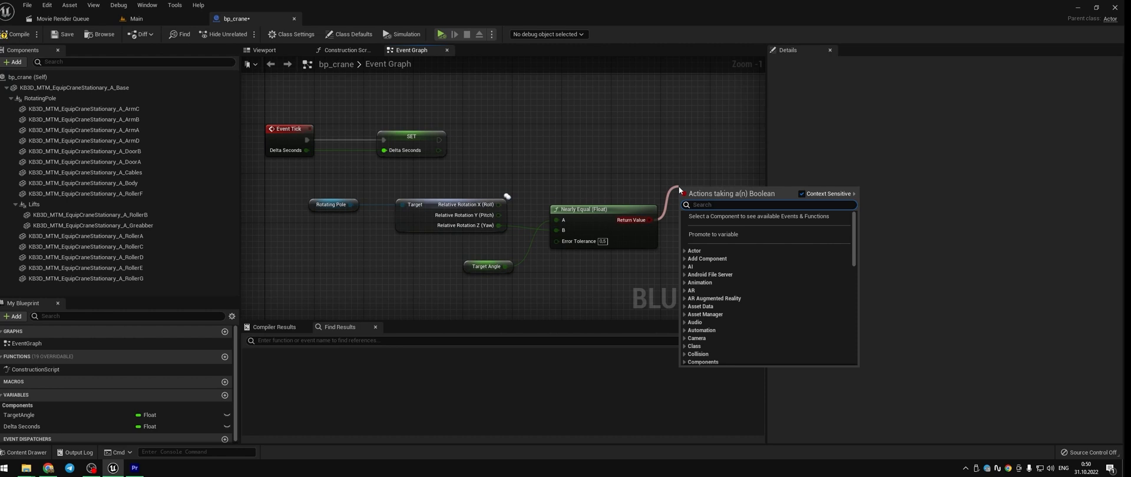
{"action": "type", "text": "not"}
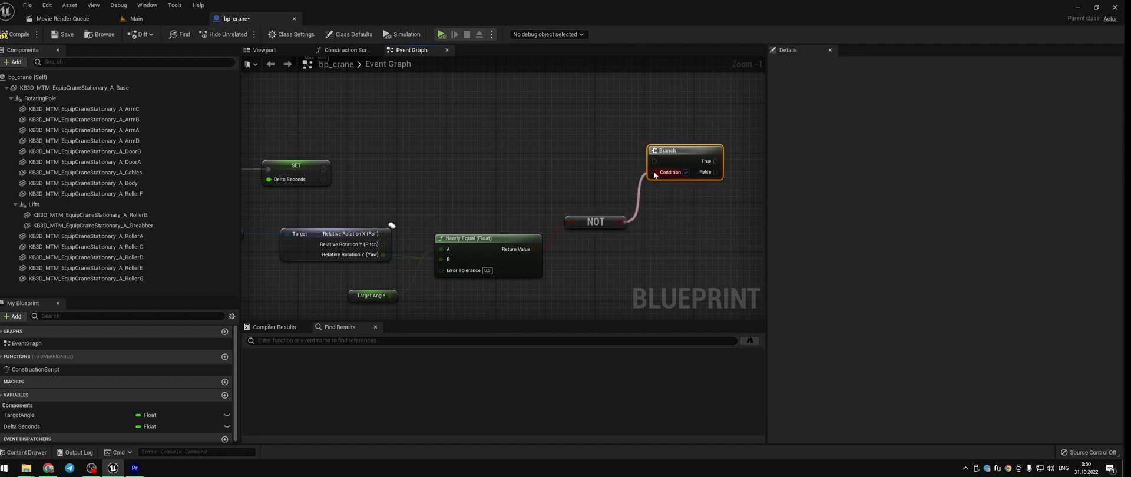
{"action": "mouse_move", "coordinate": [667, 167]}
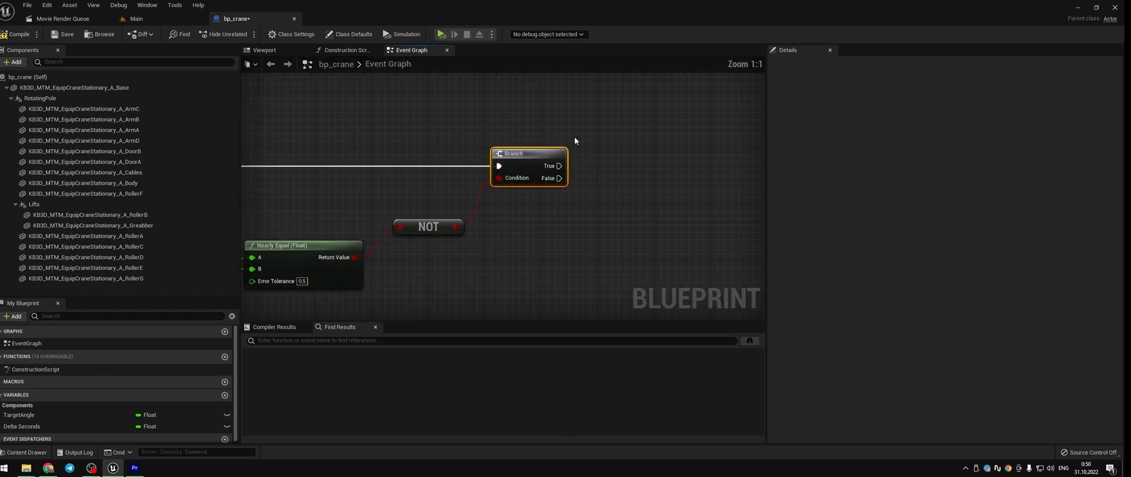
- Add custom events Rotate and LiftCargo in empty graph space
{"action": "scroll", "scroll_direction": "down", "scroll_amount": 3}
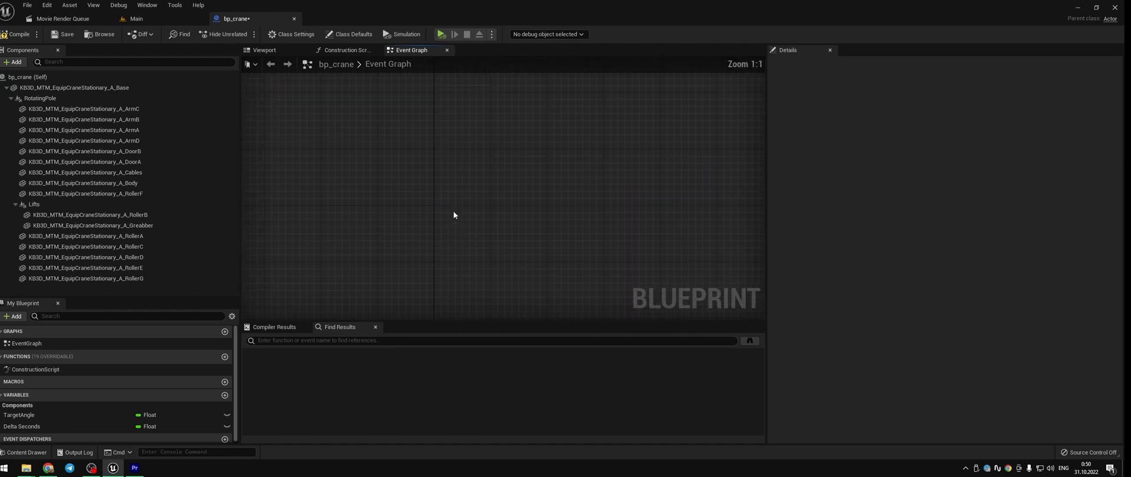
{"action": "right_click", "coordinate": [454, 214]}
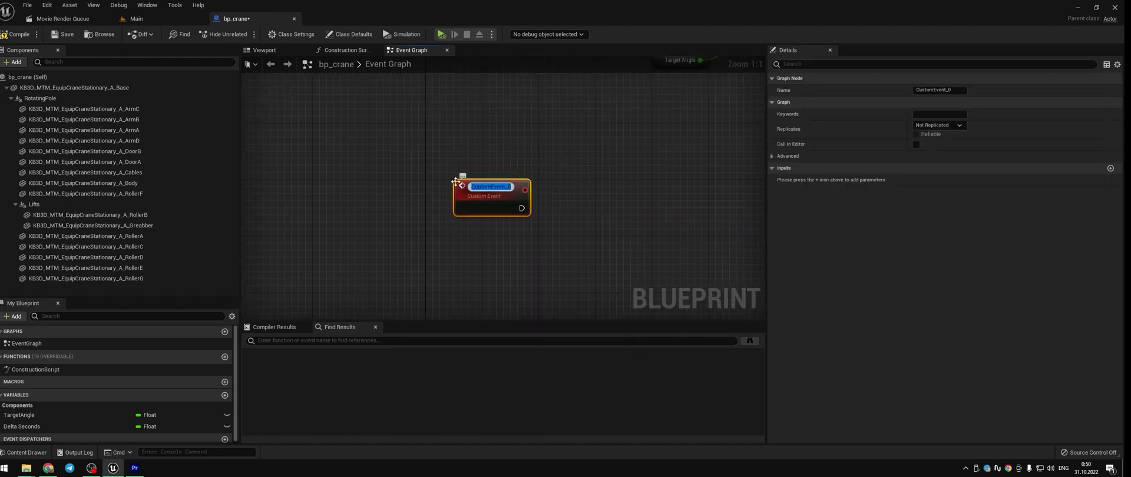
{"action": "type", "text": "Rota"}
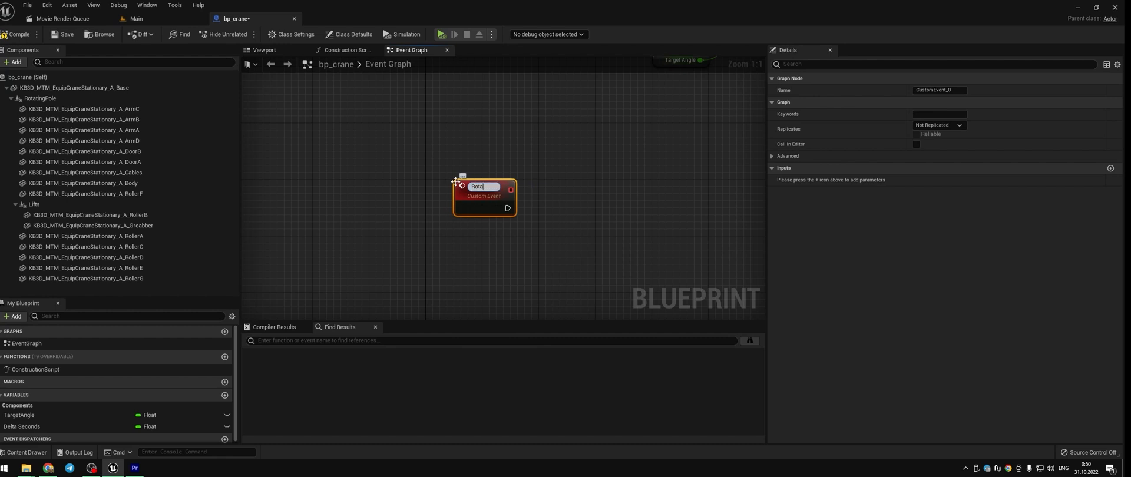
{"action": "type", "text": "Rotate"}
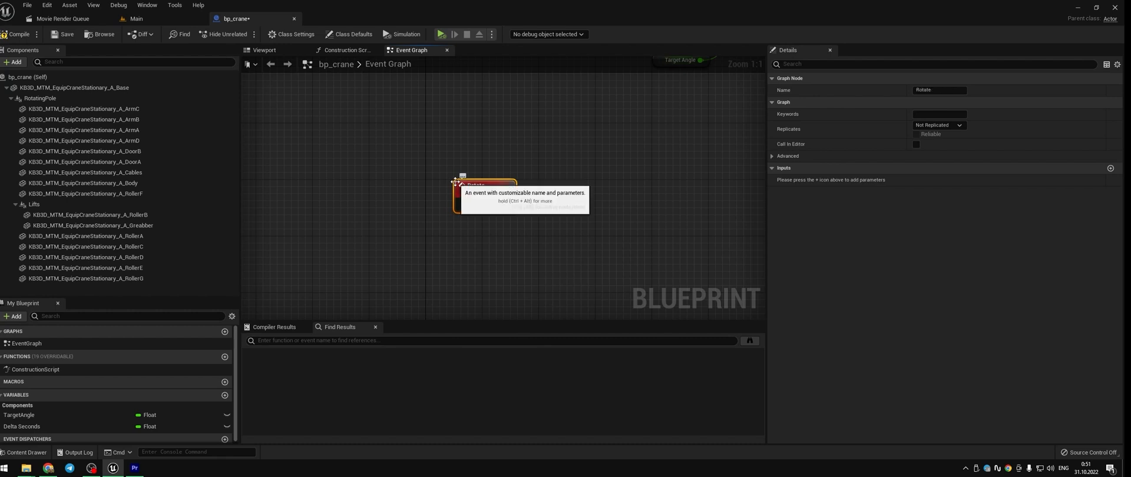
{"action": "right_click", "coordinate": [510, 188]}
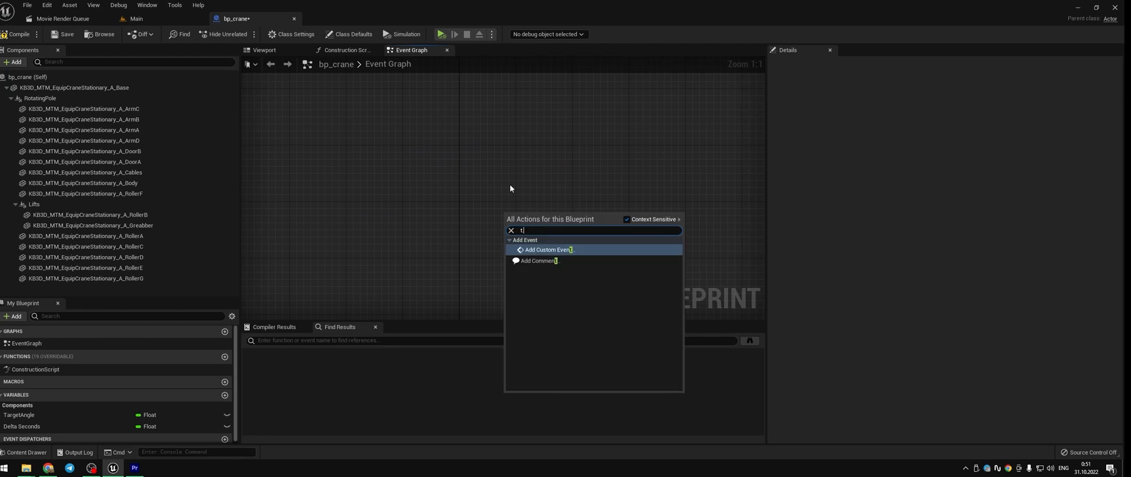
{"action": "left_click", "coordinate": [549, 250]}
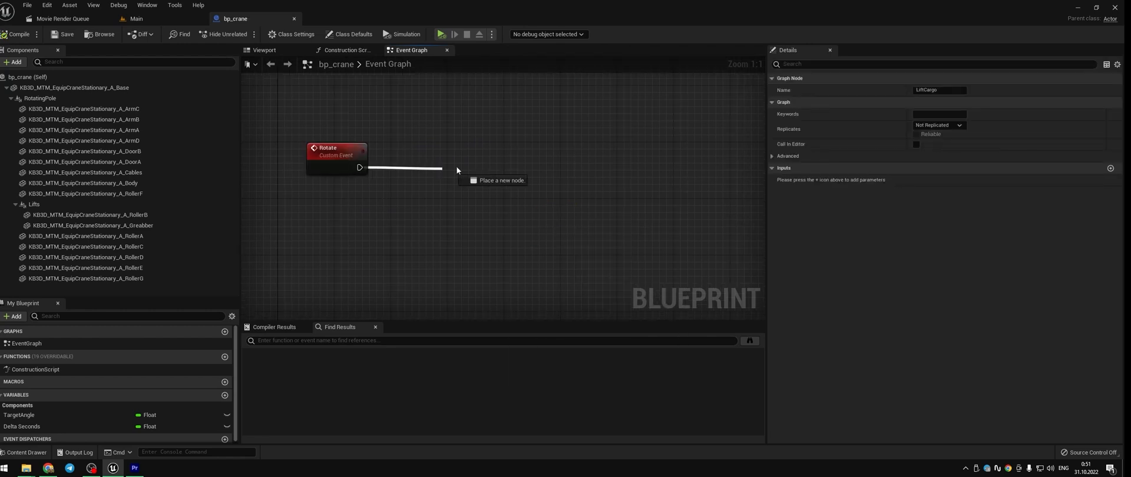
- Have Rotate drive a Set Relative Rotation node targeting RotatingPole
{"action": "type", "text": "set"}
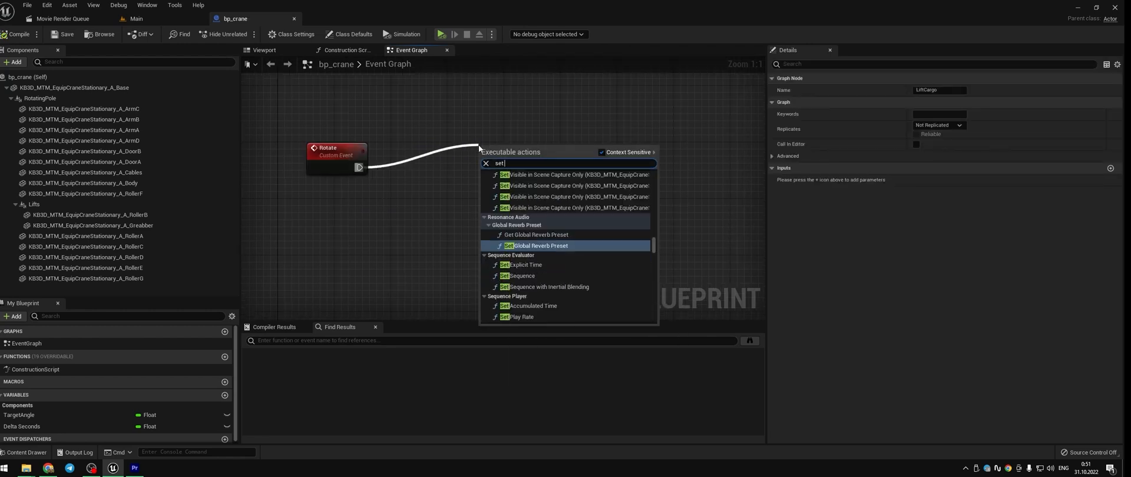
{"action": "type", "text": "relative"}
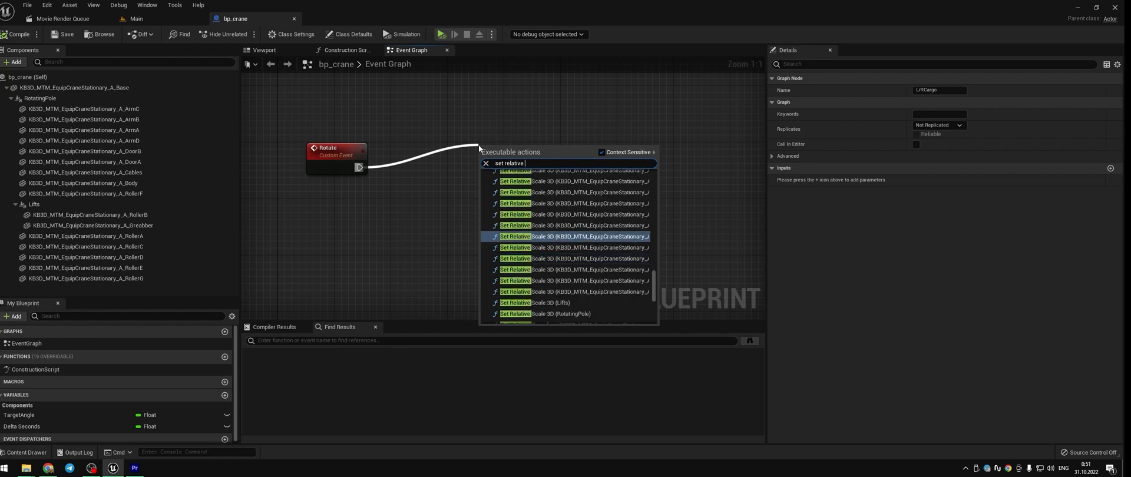
{"action": "type", "text": "rotation"}
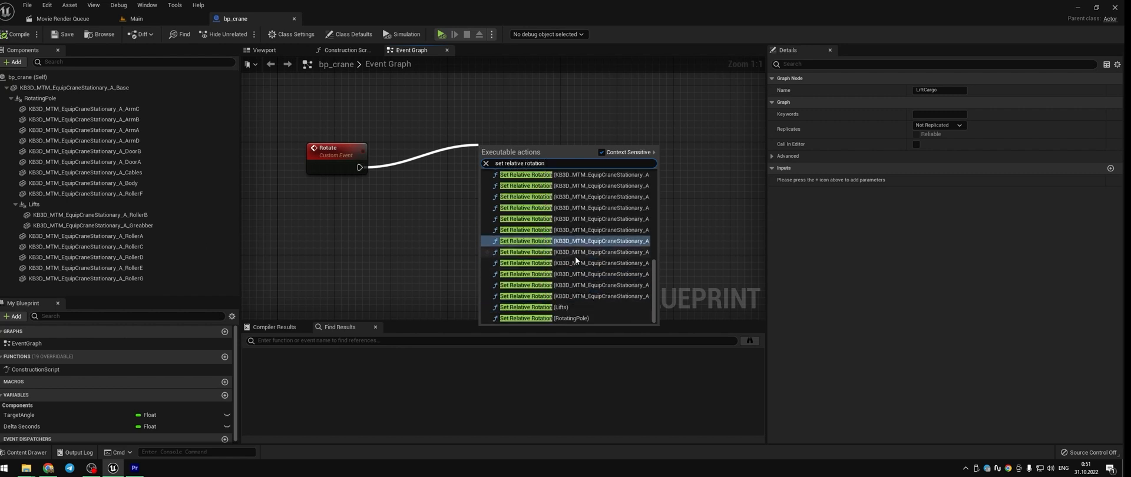
{"action": "left_click", "coordinate": [525, 318]}
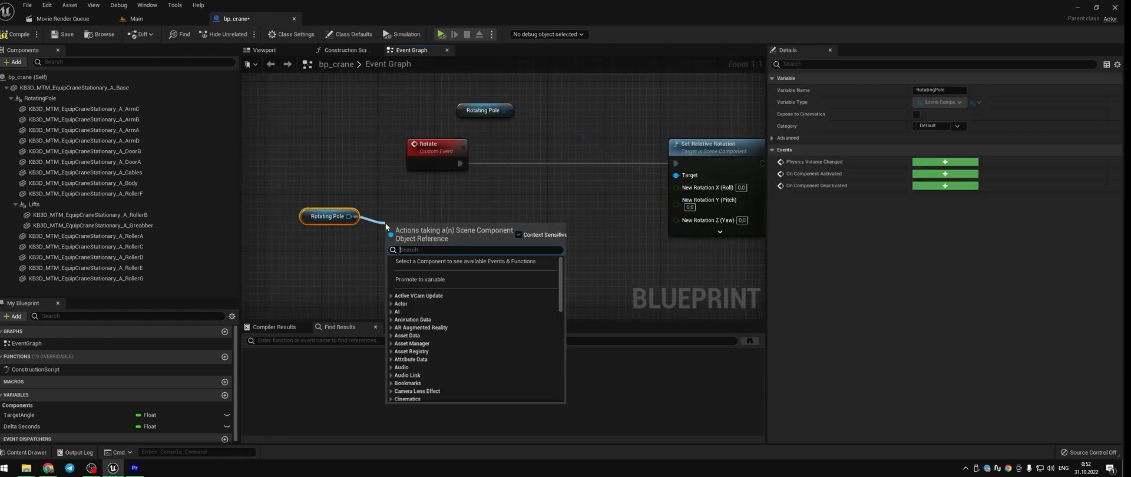
- Feed current roll and pitch from Get Relative Rotation and bring TargetAngle into the yaw math
{"action": "type", "text": "get rel"}
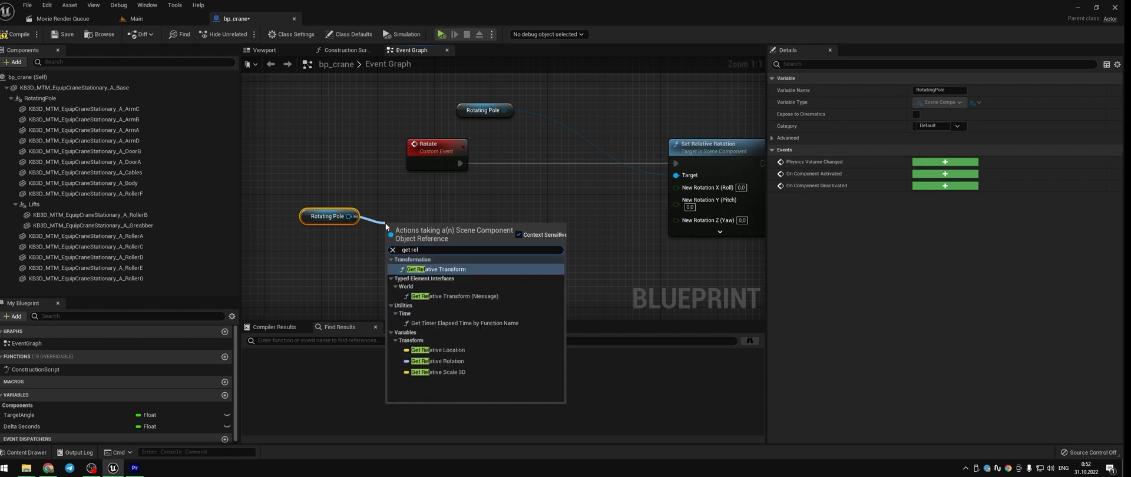
{"action": "left_click", "coordinate": [437, 362]}
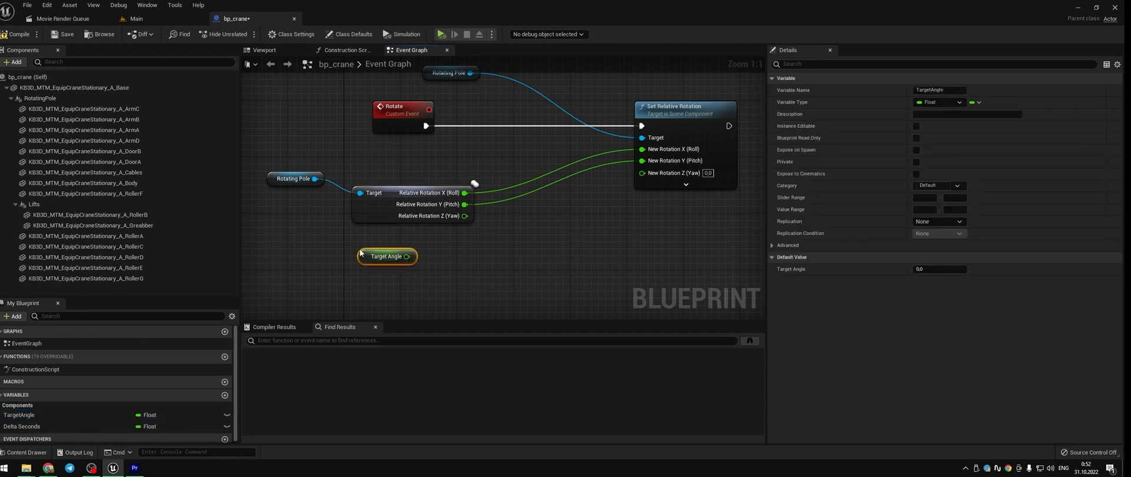
{"action": "left_click_drag", "start_coordinate": [411, 256], "coordinate": [472, 242]}
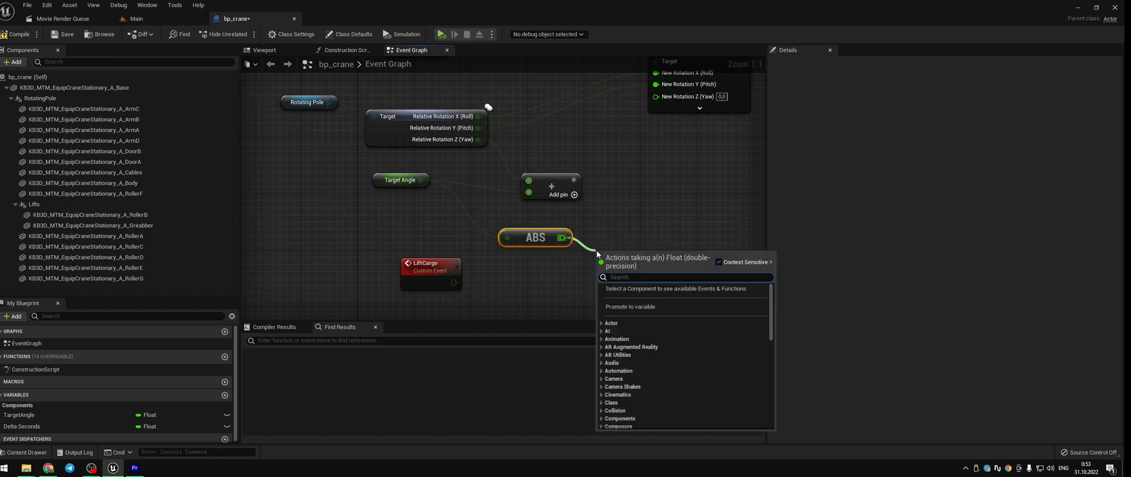
- Add Map Range Clamped with its In Range B, feeding FInterp To into the yaw pin
{"action": "type", "text": "map ran"}
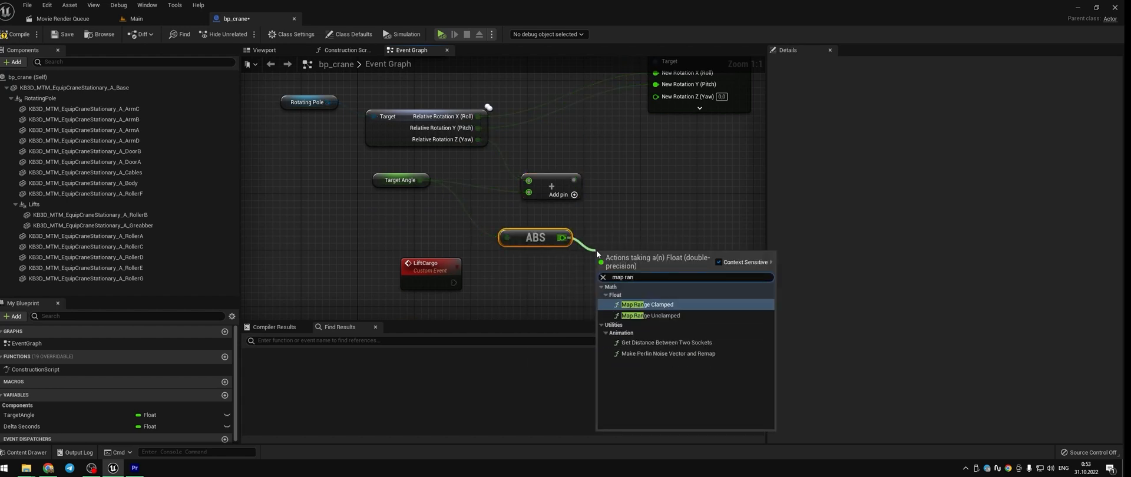
{"action": "left_click", "coordinate": [648, 304]}
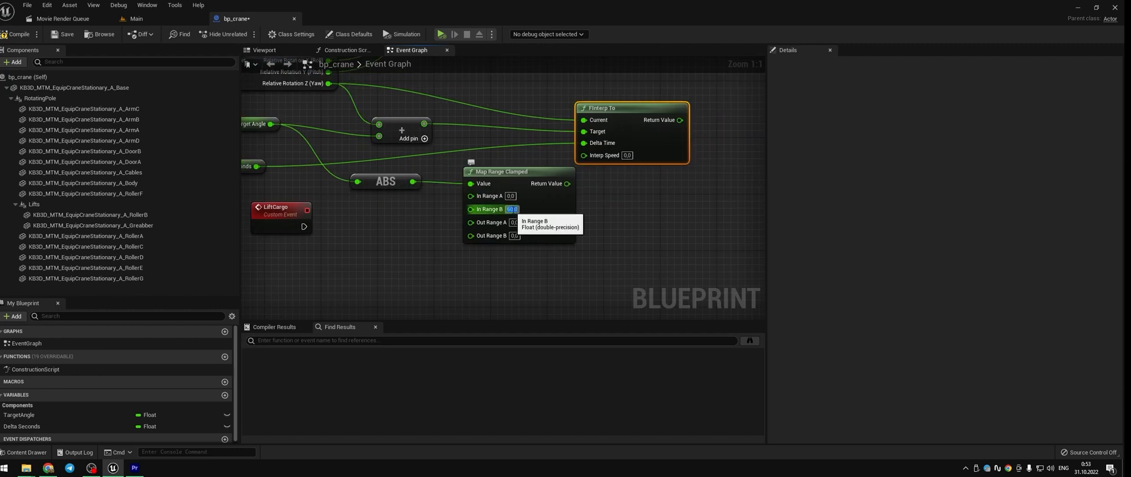
{"action": "left_click", "coordinate": [514, 222]}
{"action": "type", "text": "1"}
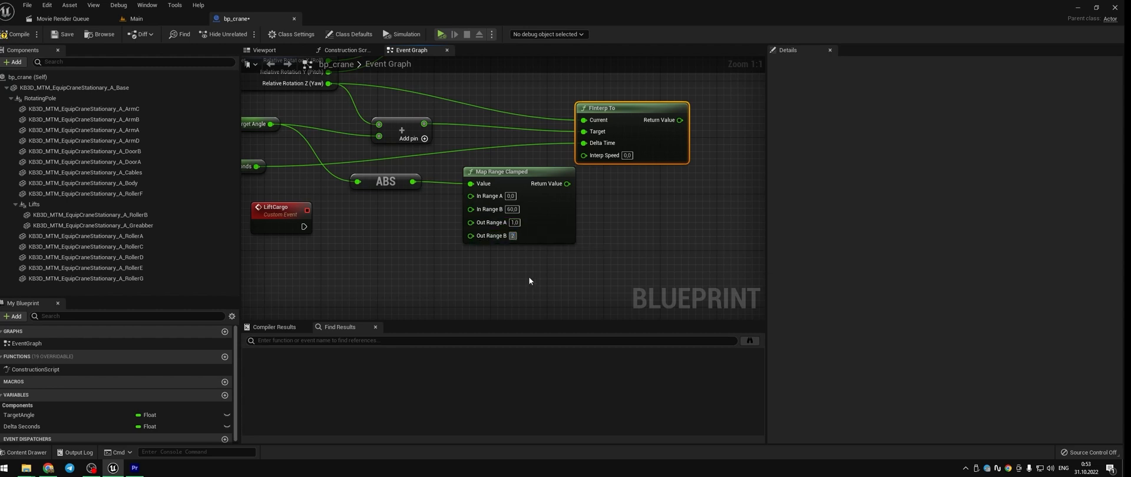
{"action": "mouse_move", "coordinate": [550, 183]}
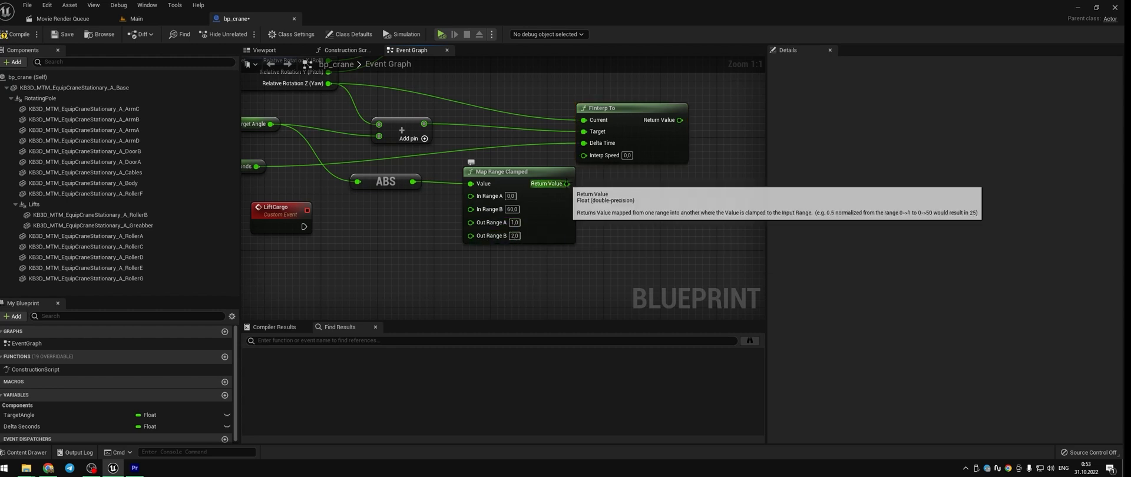
{"action": "mouse_move", "coordinate": [607, 190]}
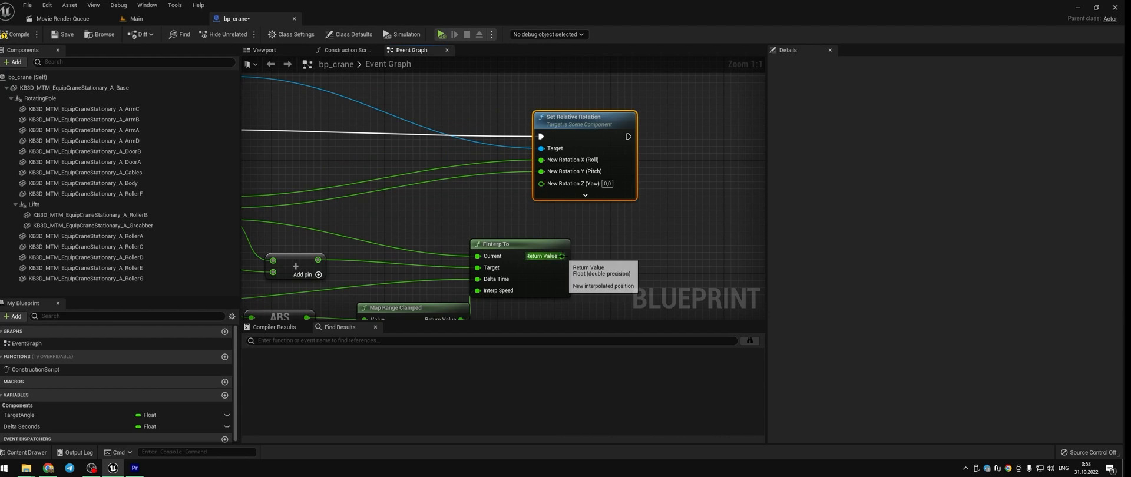
{"action": "scroll", "scroll_direction": "down", "scroll_amount": 3}
{"action": "type", "text": "rotat"}
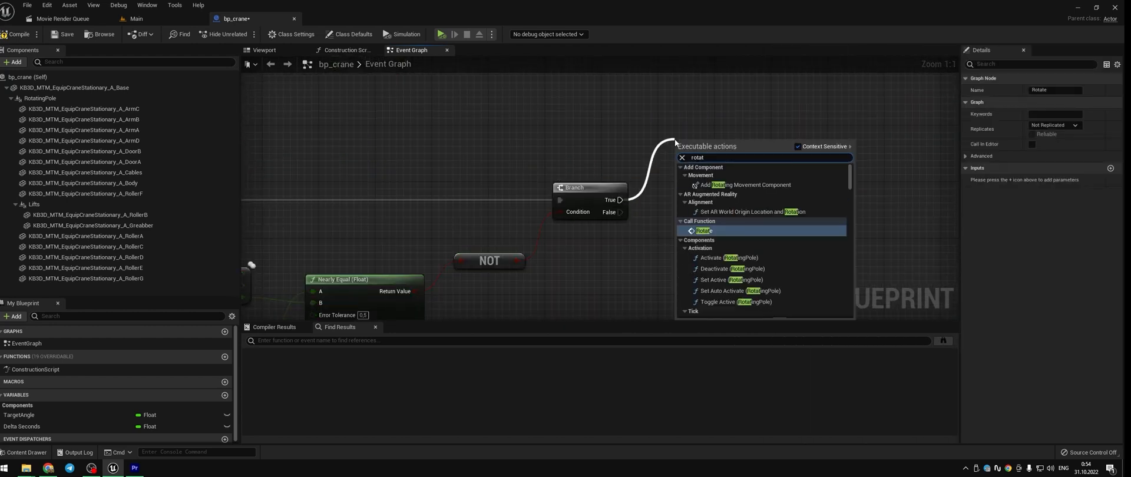
- Call Rotate from the Branch's True pin and start a new float variable
{"action": "left_click", "coordinate": [702, 230]}
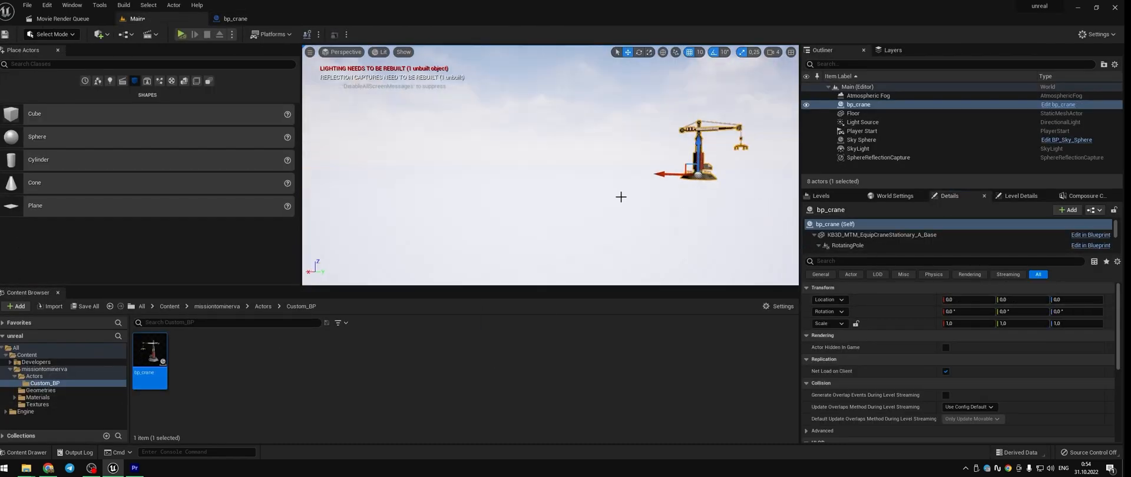
{"action": "left_click", "coordinate": [181, 34]}
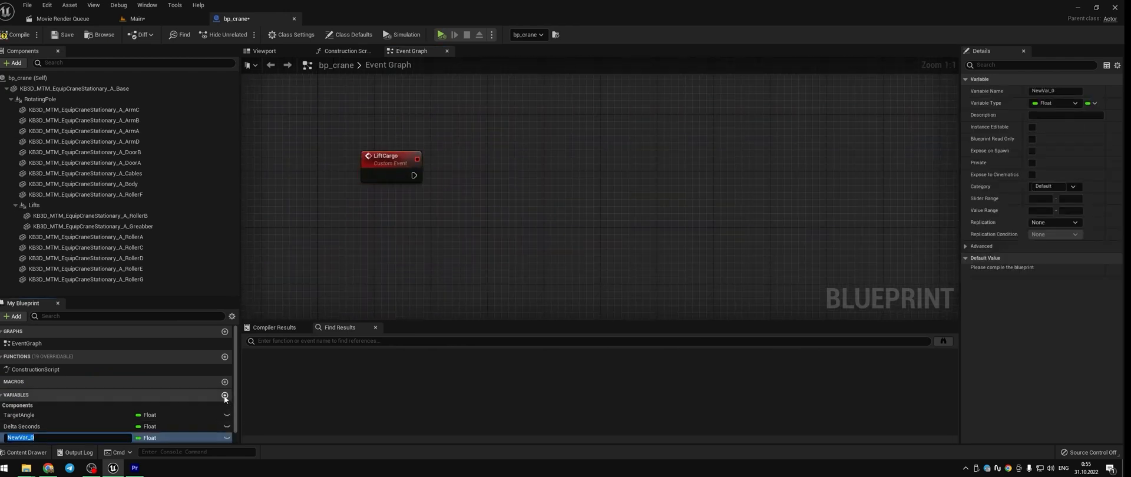
- Name the variable LiftingFinished as a Boolean and start a timeline named Lifting
{"action": "type", "text": "LiftingFinished"}
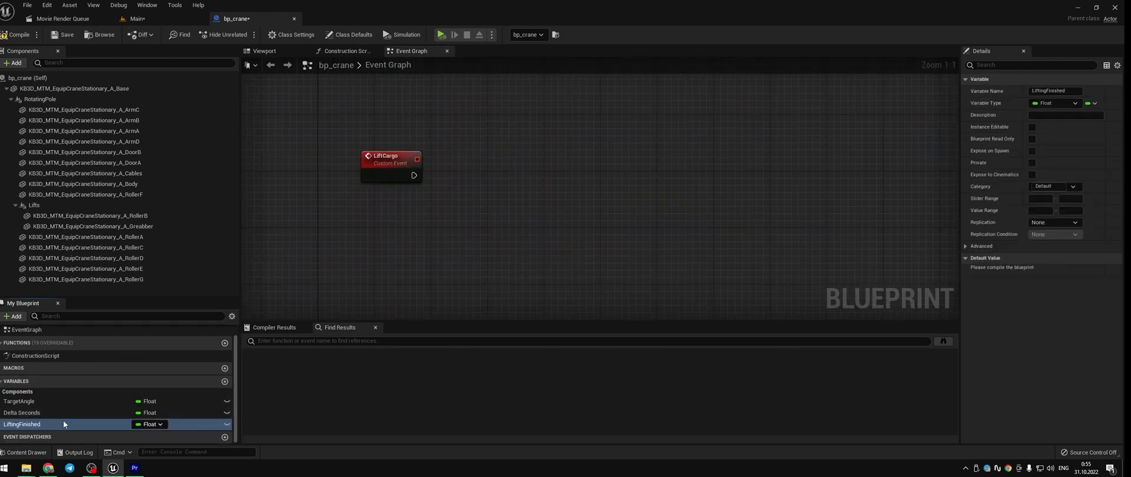
{"action": "left_click", "coordinate": [1053, 103]}
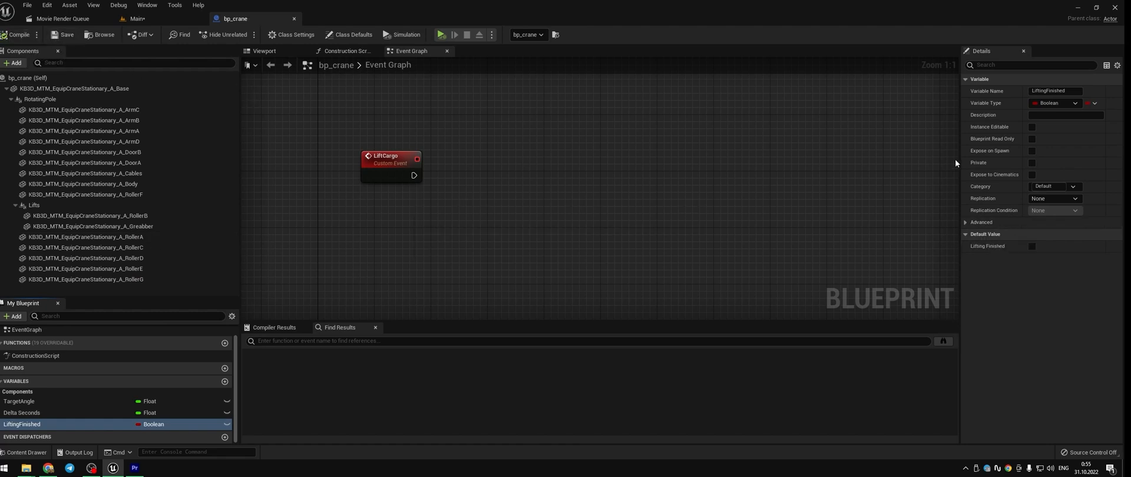
{"action": "left_click", "coordinate": [1032, 246]}
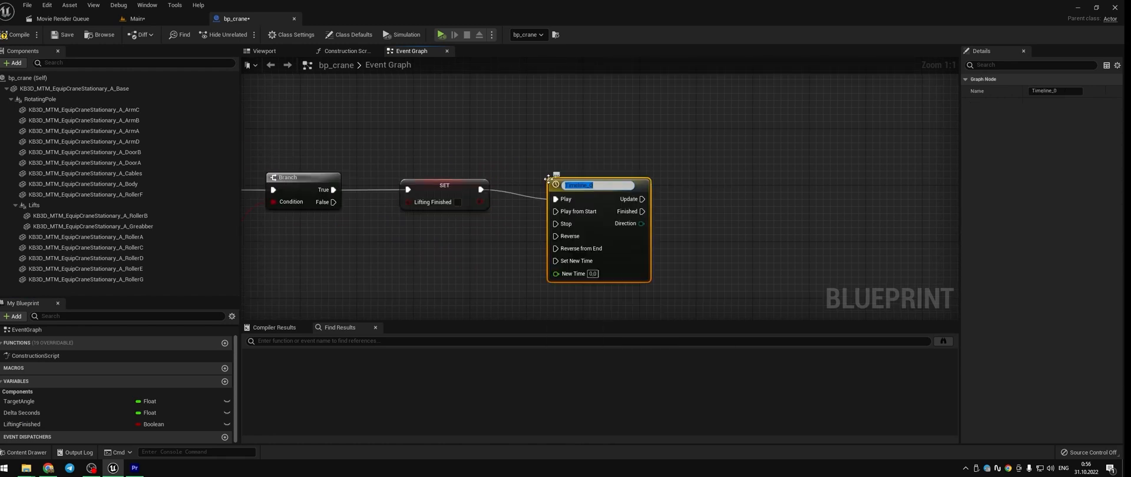
{"action": "type", "text": "Lif"}
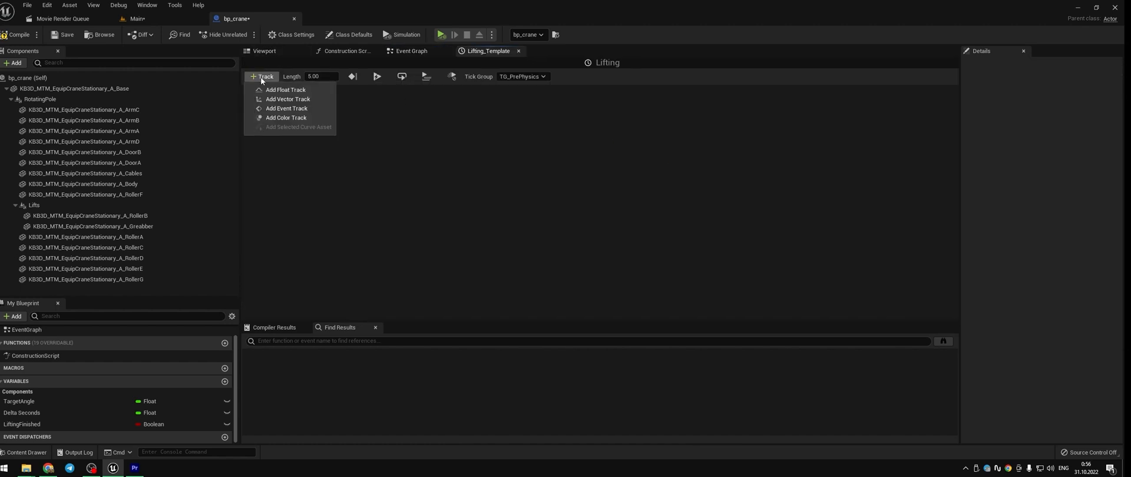
- Add a Moving float track and set the timeline length to 6.50 seconds
{"action": "left_click", "coordinate": [287, 89]}
{"action": "type", "text": "Moving"}
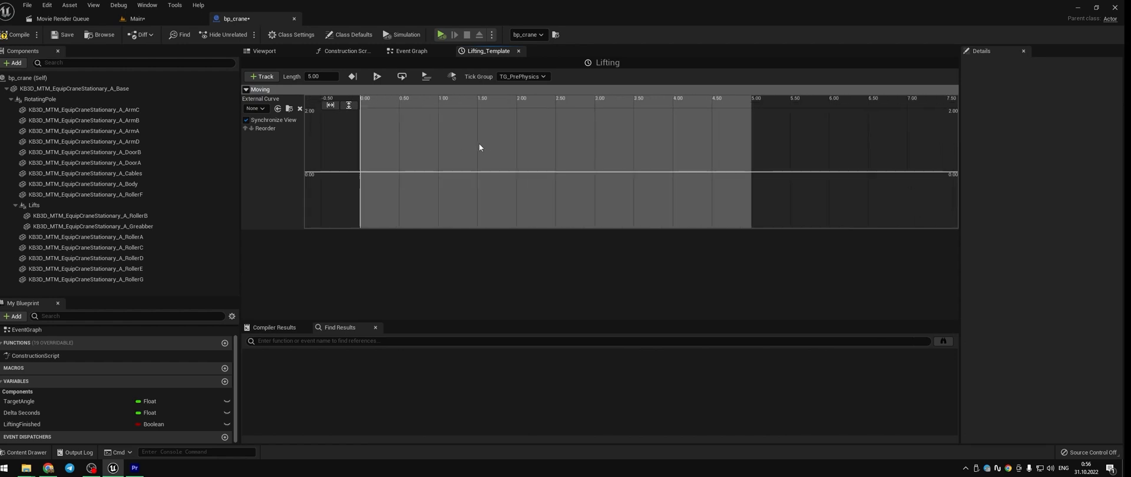
{"action": "left_click", "coordinate": [321, 77]}
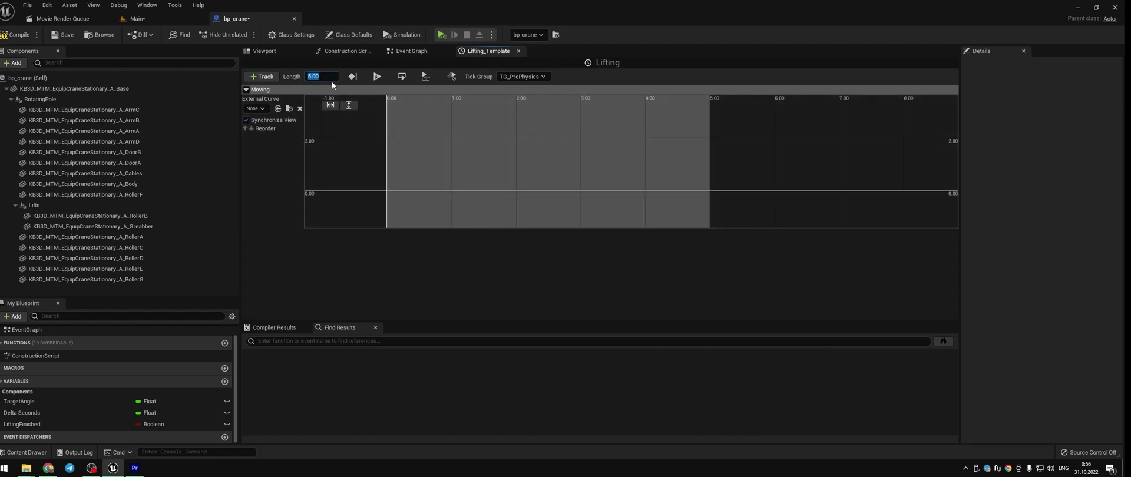
{"action": "type", "text": "6.50"}
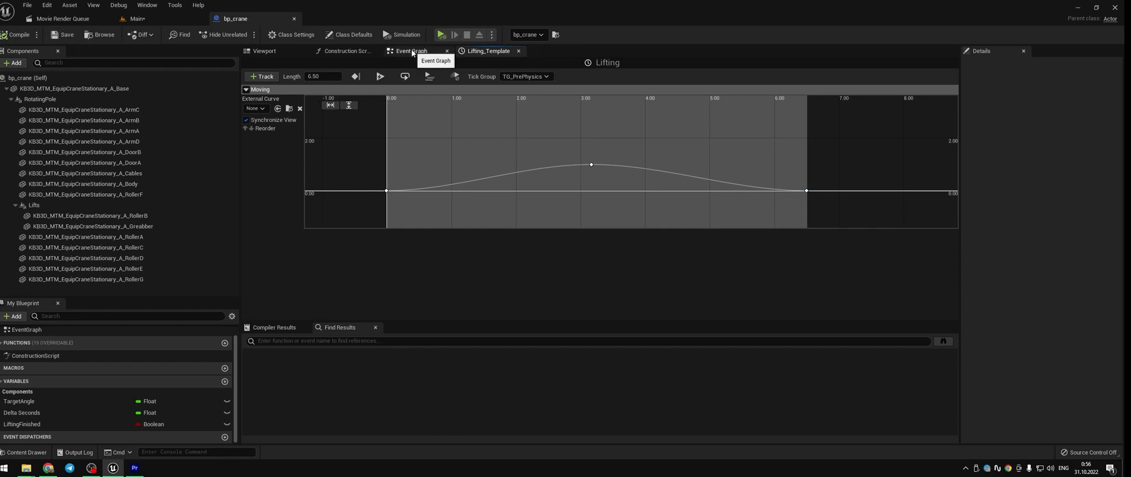
- Drive Lifts' relative location from Moving via Set Relative Location and Map Range Clamped
{"action": "left_click", "coordinate": [411, 50]}
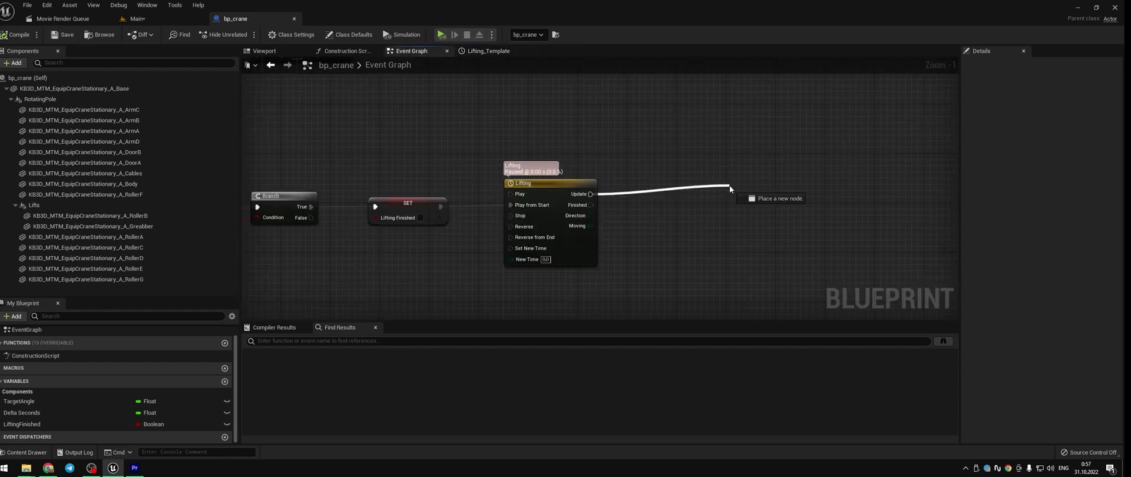
{"action": "type", "text": "set relative location"}
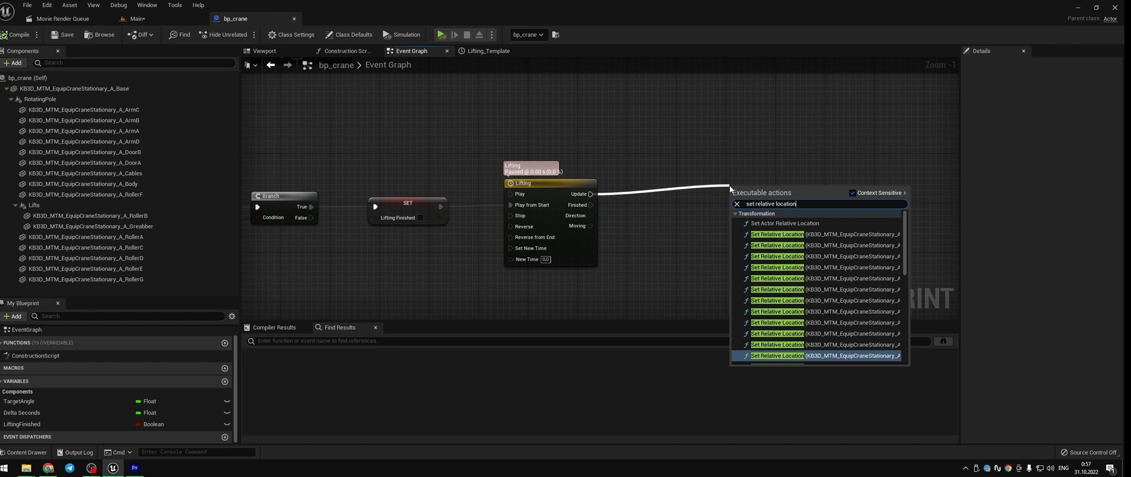
{"action": "left_click", "coordinate": [777, 356]}
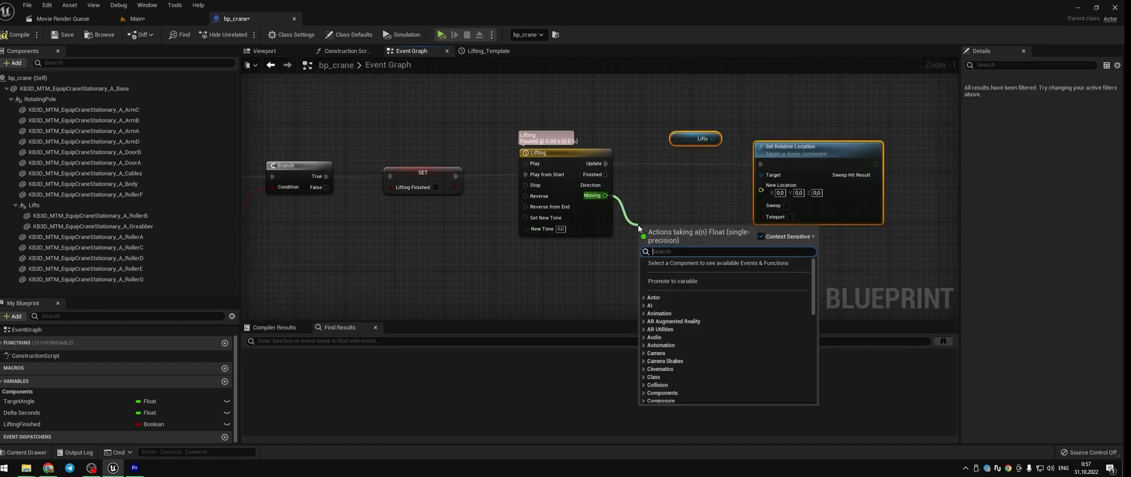
{"action": "type", "text": "map range"}
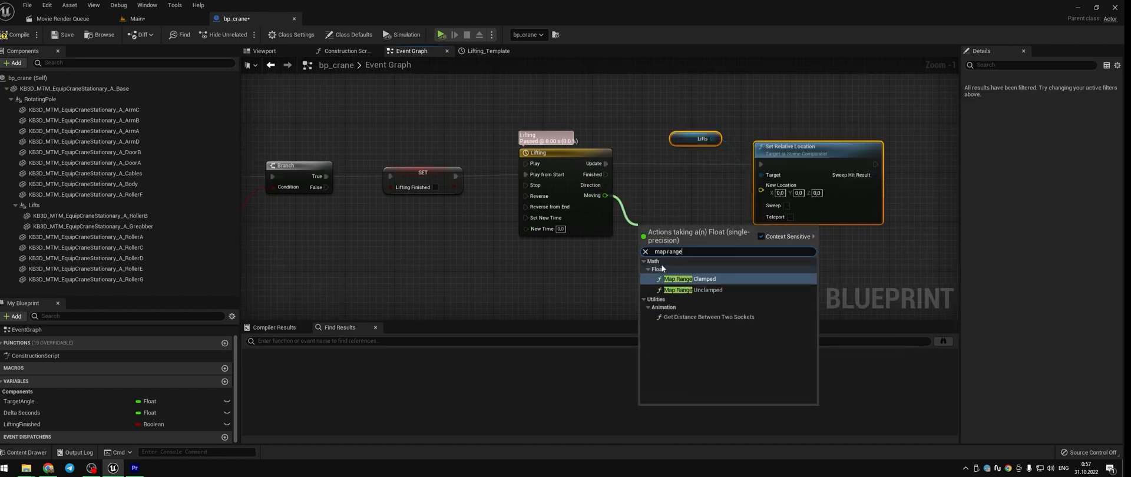
{"action": "left_click", "coordinate": [679, 278]}
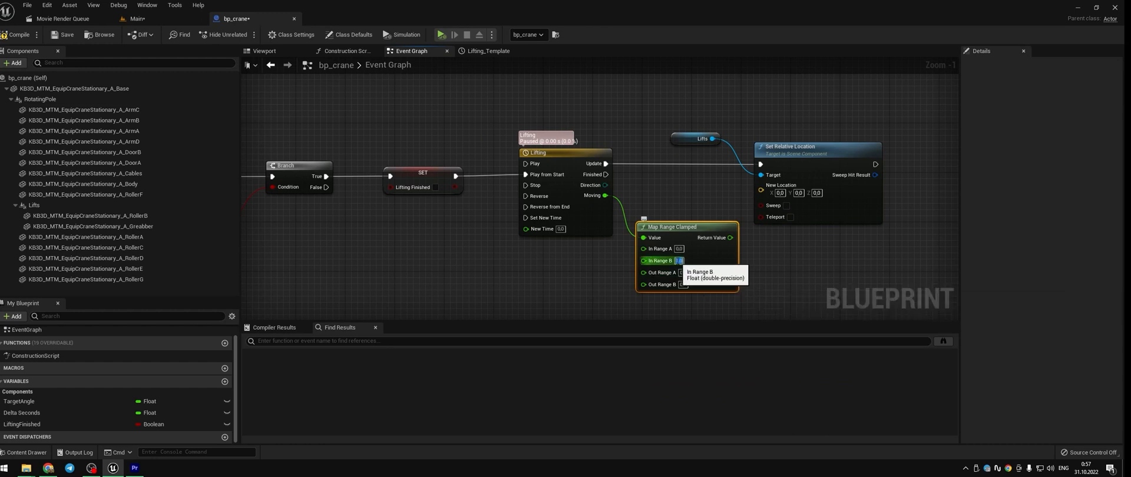
- Check a roller piece's position in the crane's 3D viewport, then return to the graph
{"action": "left_click", "coordinate": [264, 51]}
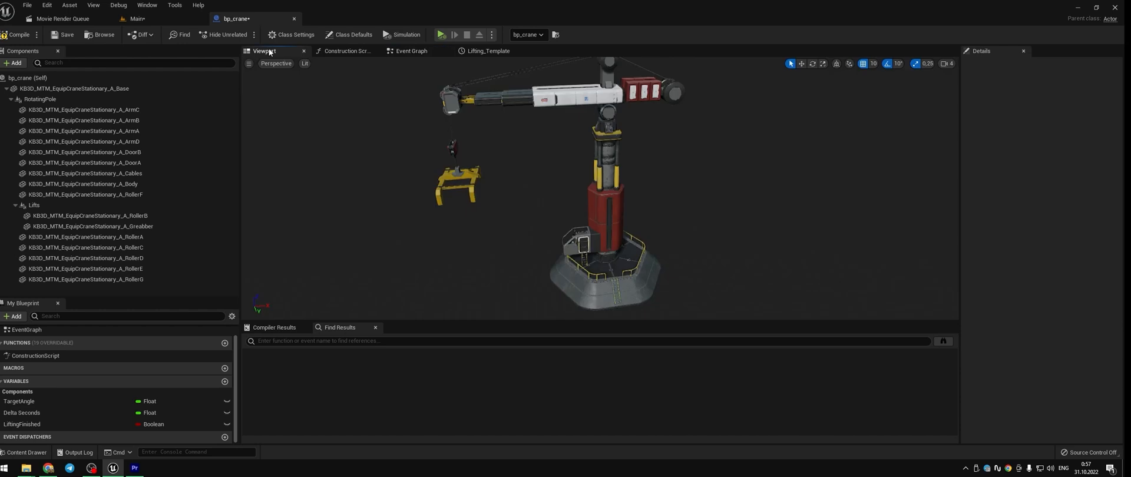
{"action": "left_click", "coordinate": [91, 216]}
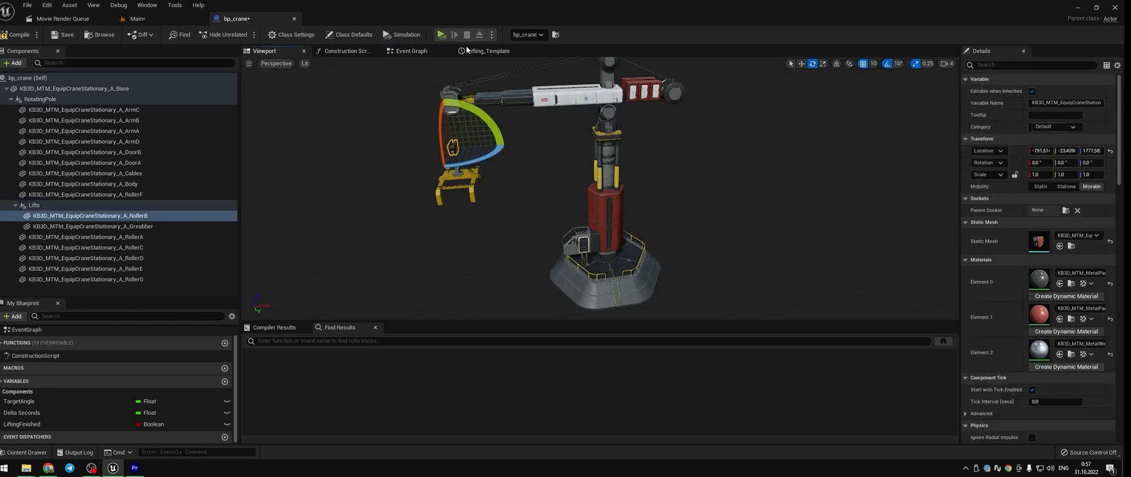
{"action": "left_click", "coordinate": [413, 50]}
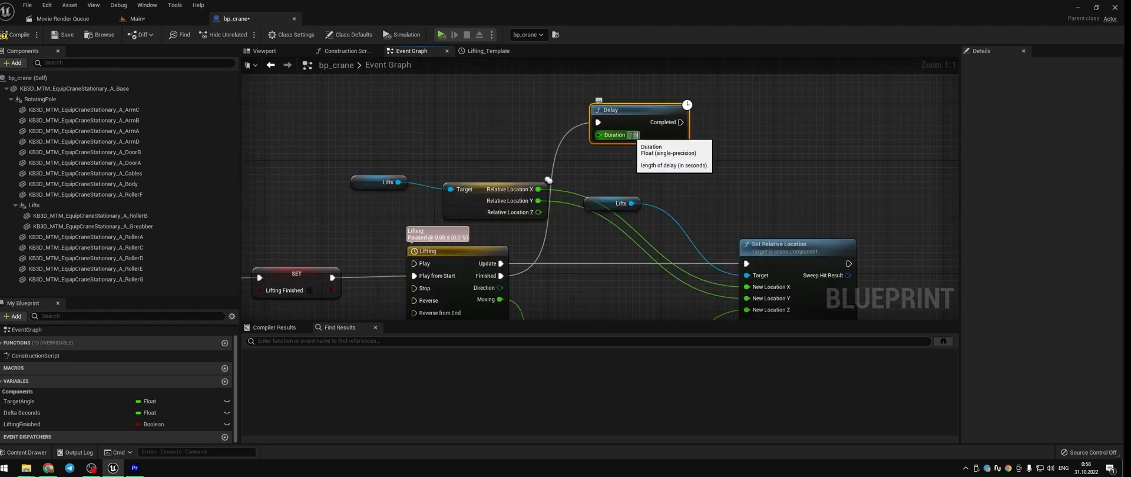
- Set a 1.5-second Delay, mark LiftingFinished true and pick a random TargetAngle between -65 and 65
{"action": "left_click", "coordinate": [776, 118]}
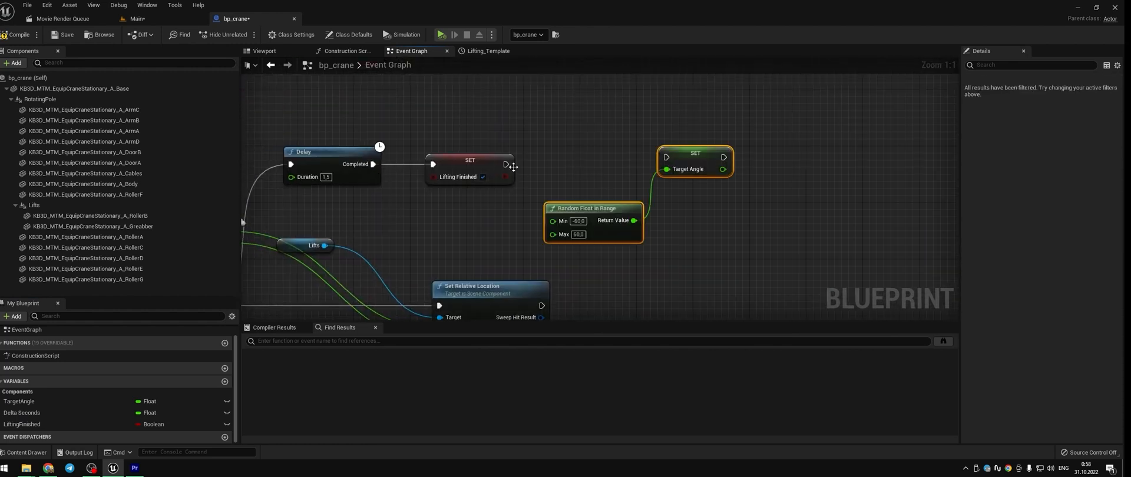
{"action": "scroll", "scroll_direction": "down", "scroll_amount": 3}
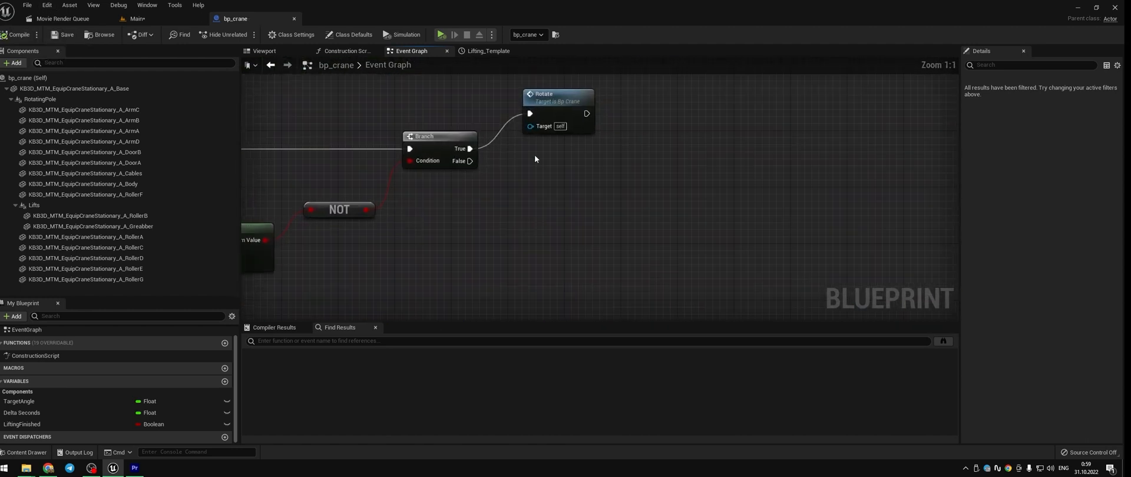
{"action": "left_click_drag", "start_coordinate": [470, 160], "coordinate": [516, 195]}
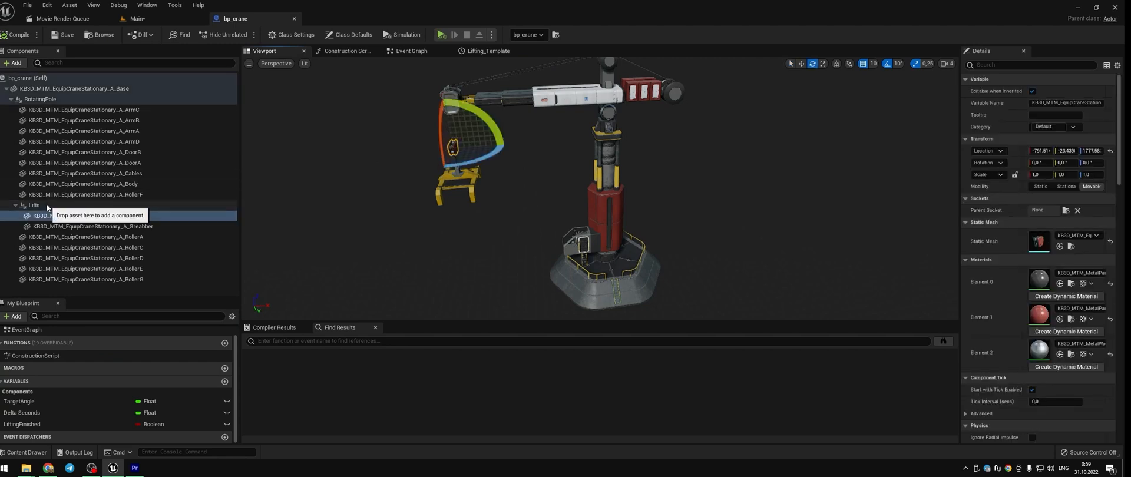
- Select Lifts and its RollerB mesh to review their Transform values in Details
{"action": "left_click", "coordinate": [35, 206]}
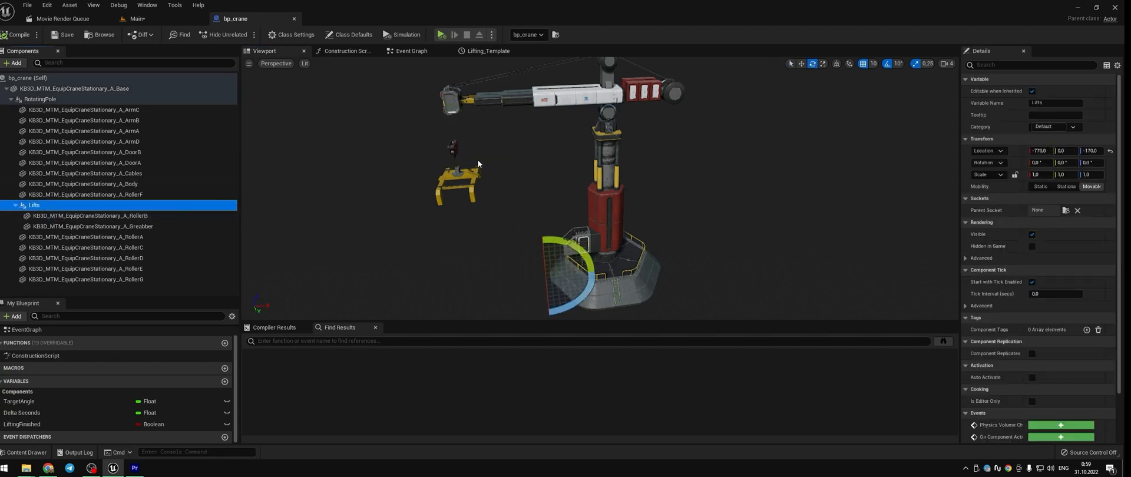
{"action": "mouse_move", "coordinate": [425, 189]}
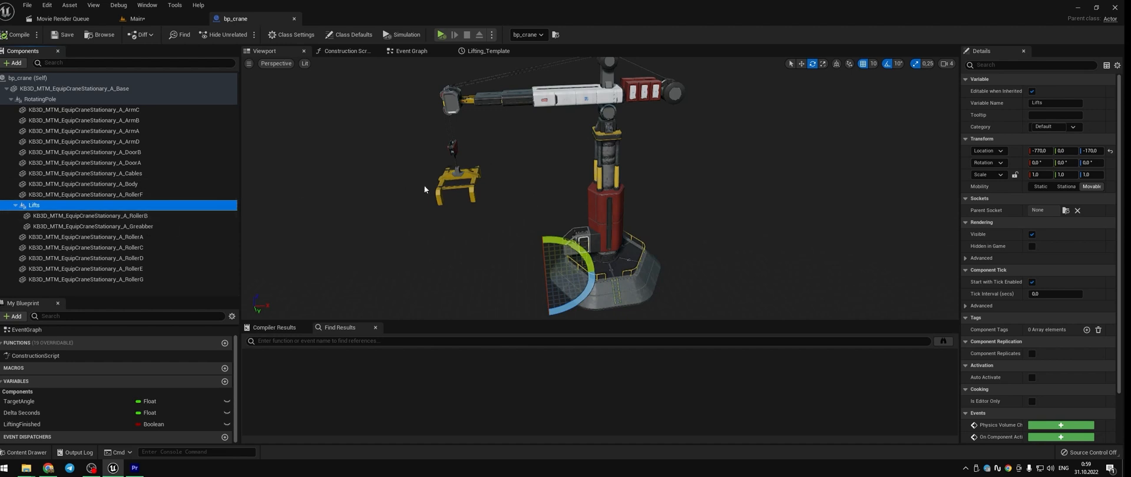
{"action": "left_click", "coordinate": [91, 216]}
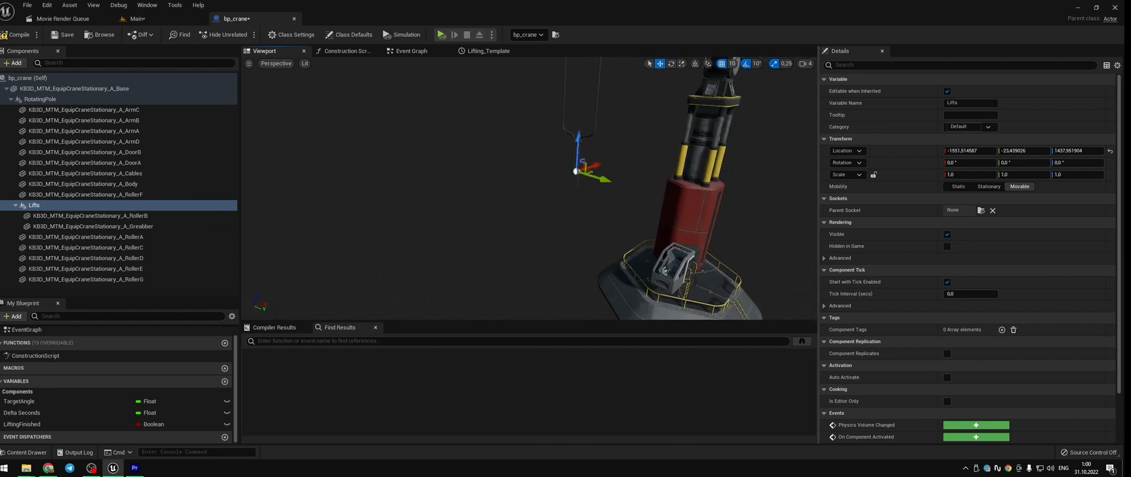
{"action": "left_click", "coordinate": [92, 215]}
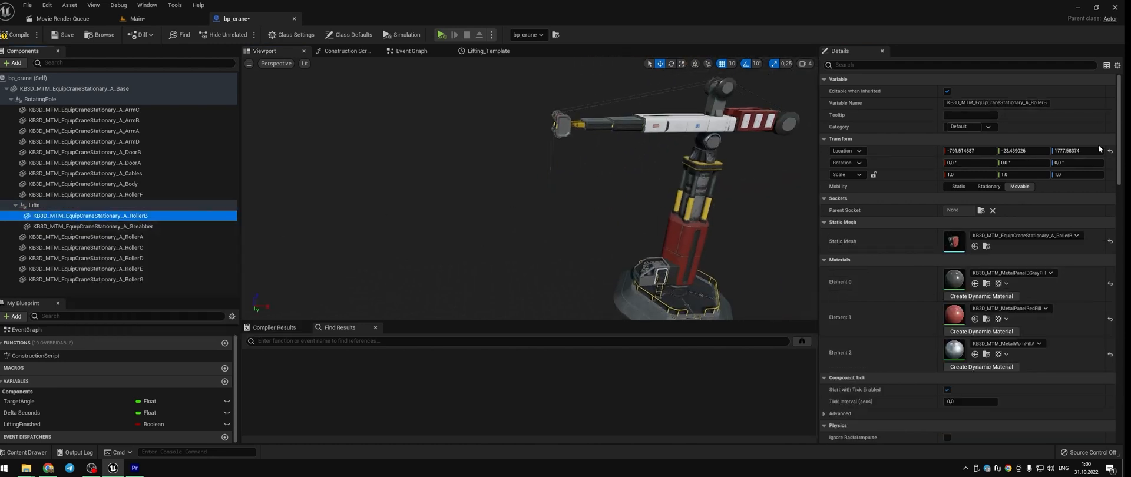
{"action": "left_click", "coordinate": [87, 226]}
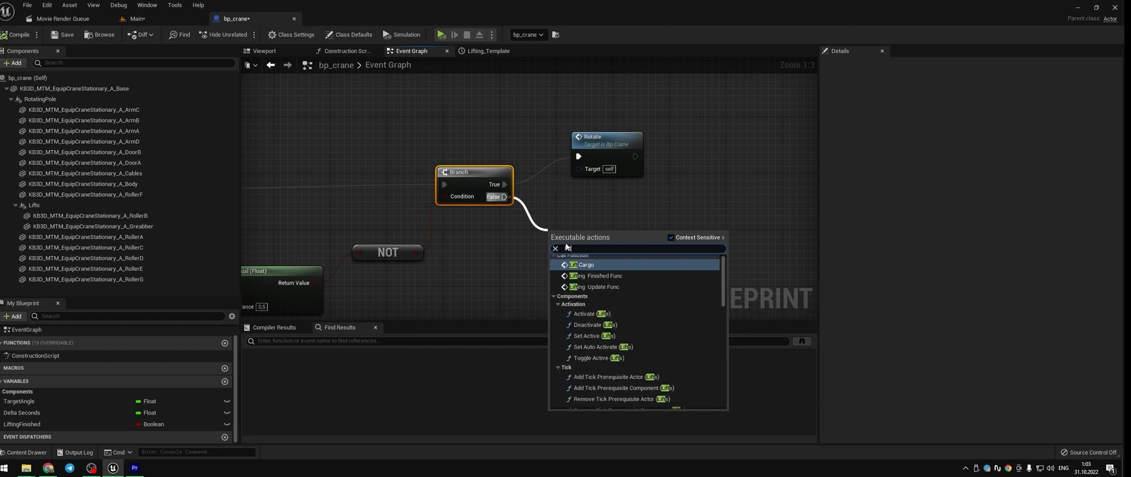
- Call Lift Cargo from the Branch's False path and set Map Range Clamped Out Range A to 2.0
{"action": "left_click", "coordinate": [586, 265]}
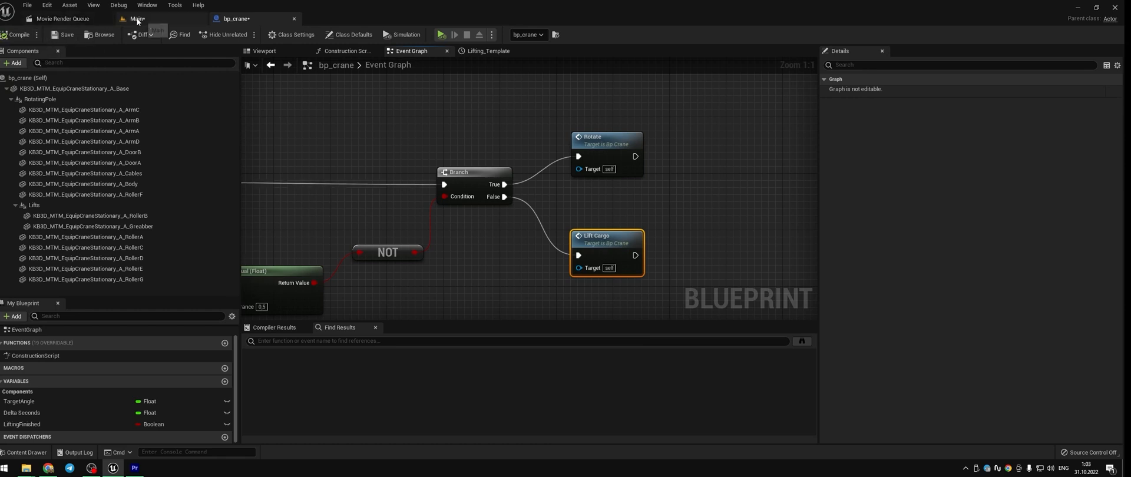
{"action": "left_click", "coordinate": [136, 18]}
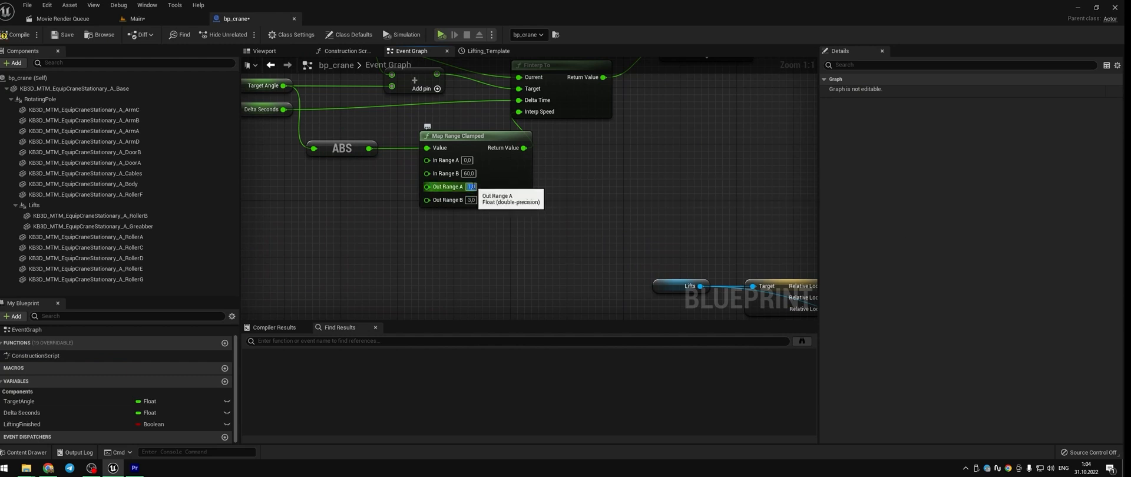
{"action": "type", "text": "2.0"}
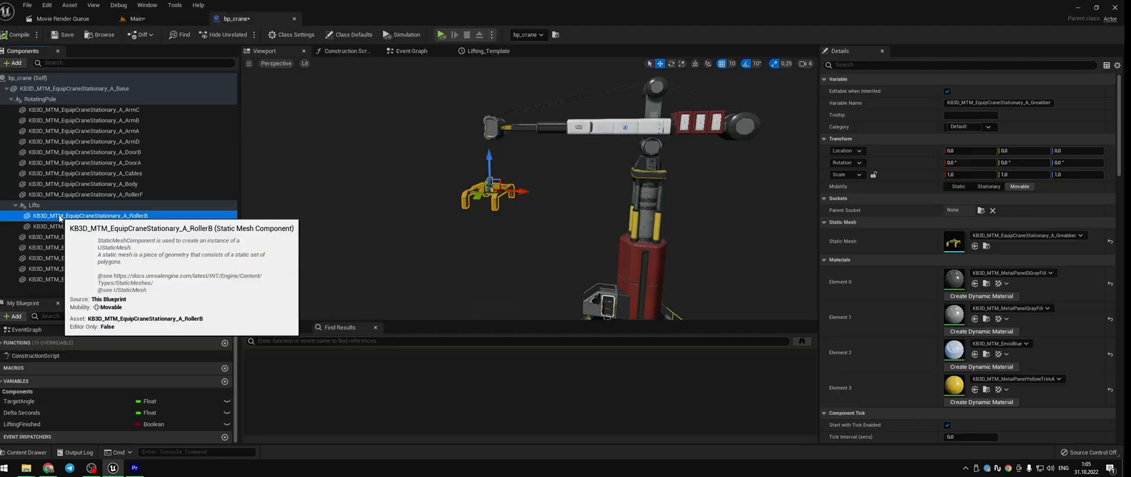
- Add the PropCargo_B_Main mesh as a static mesh component under the Grabber
{"action": "left_click", "coordinate": [92, 227]}
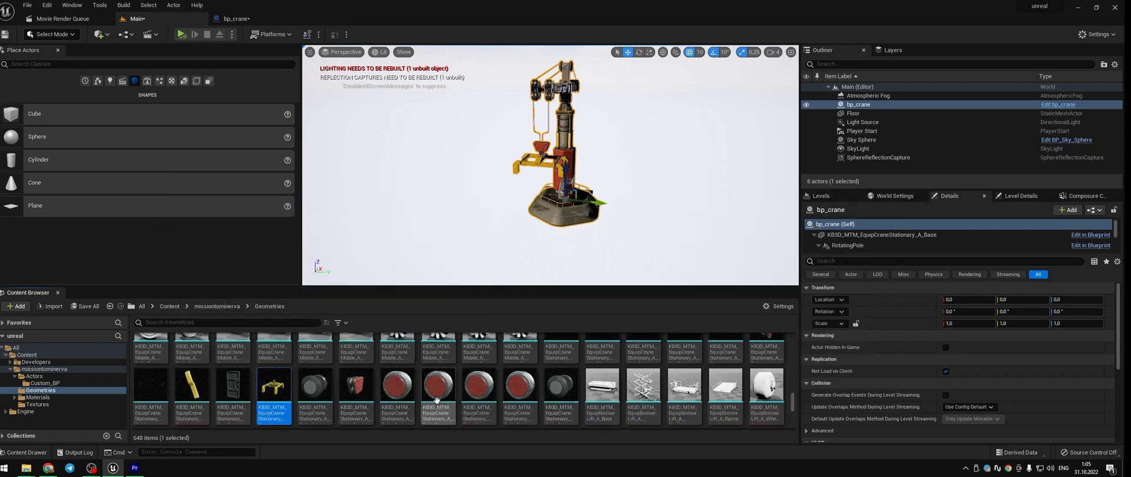
{"action": "scroll", "scroll_direction": "down", "scroll_amount": 3}
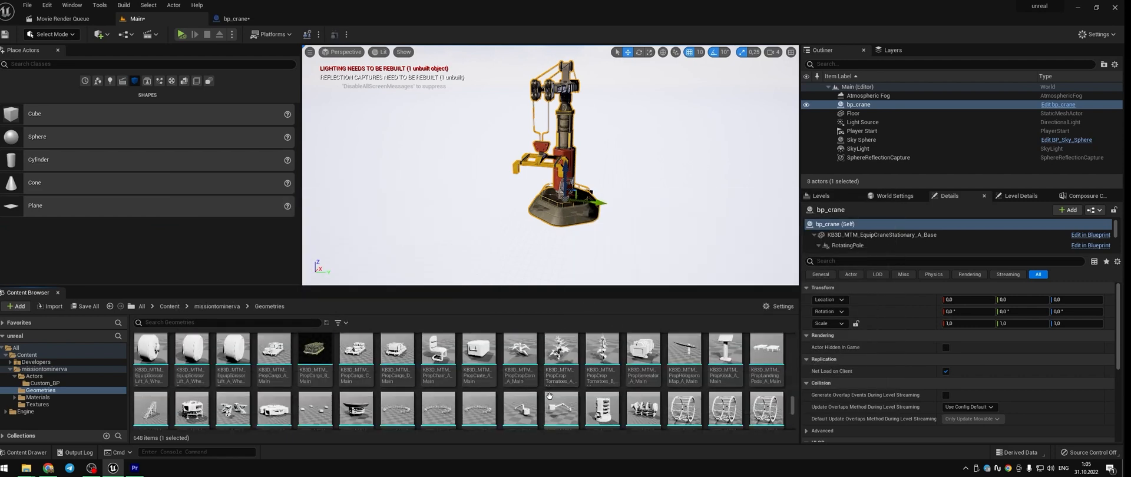
{"action": "left_click", "coordinate": [313, 354]}
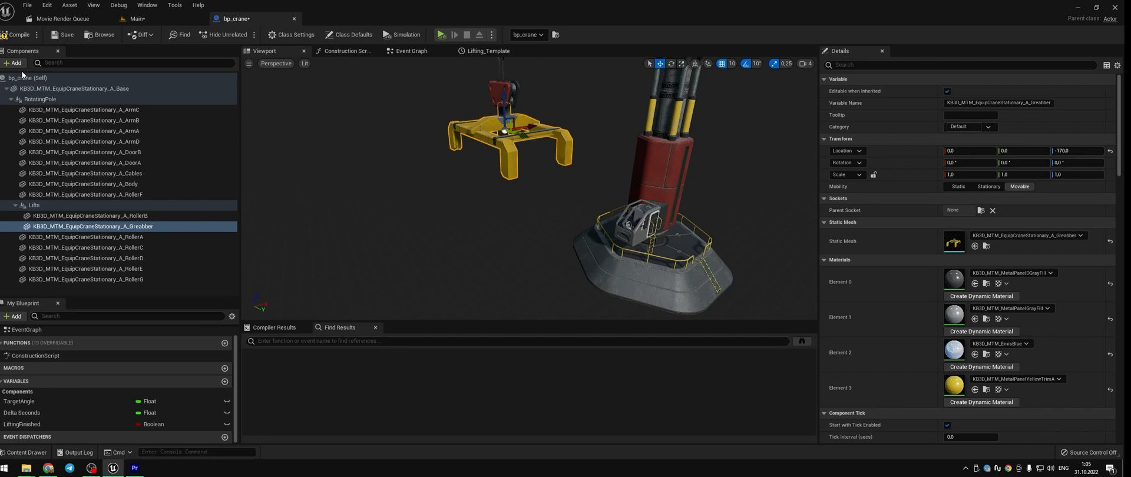
{"action": "left_click", "coordinate": [12, 63]}
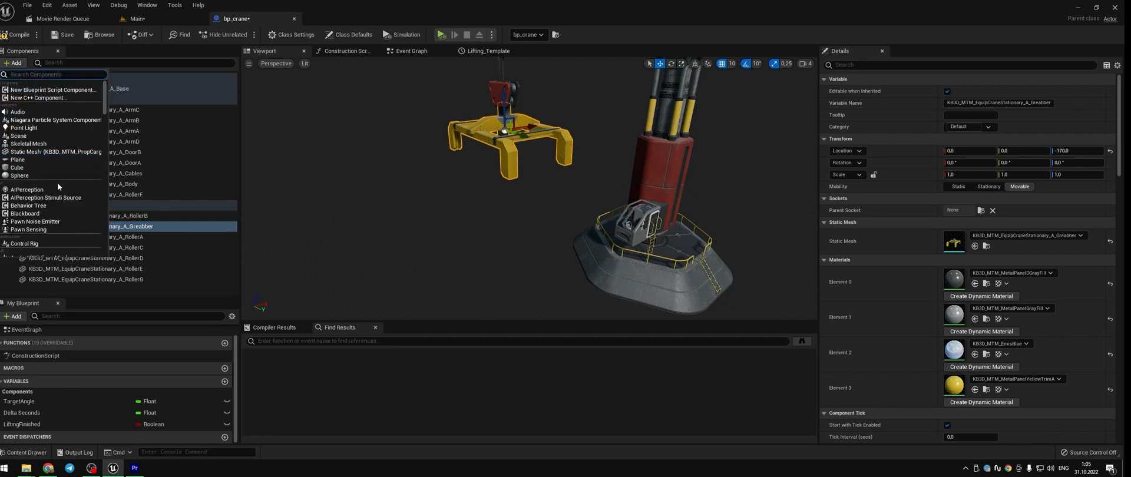
{"action": "left_click", "coordinate": [82, 238]}
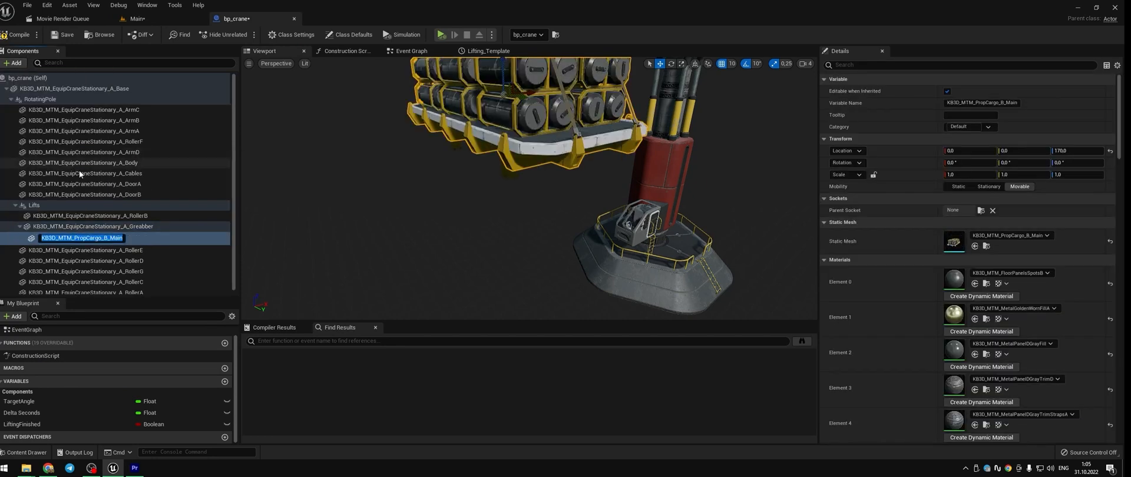
- Position the new cargo mesh beneath the grabber and adjust its scale
{"action": "left_click", "coordinate": [92, 226]}
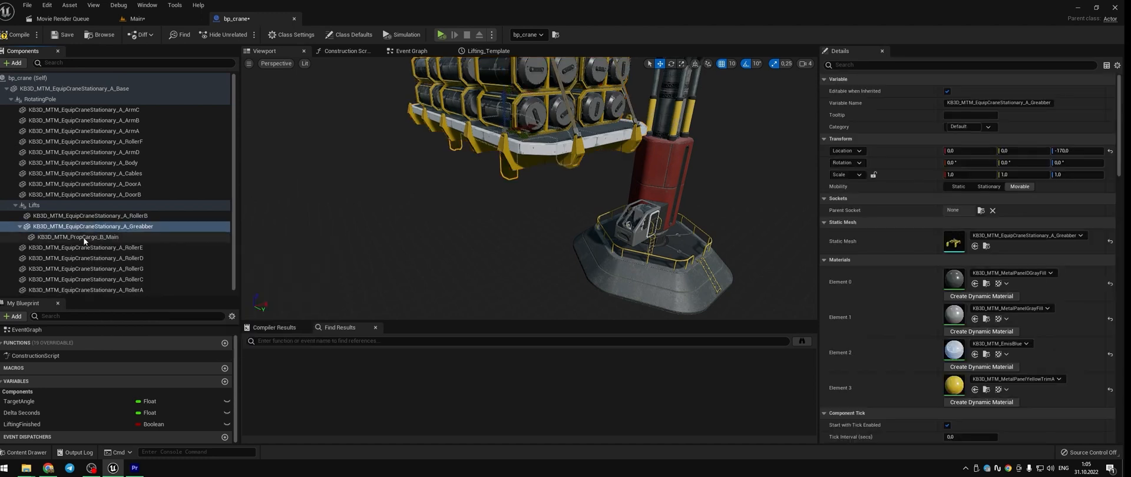
{"action": "left_click", "coordinate": [79, 238]}
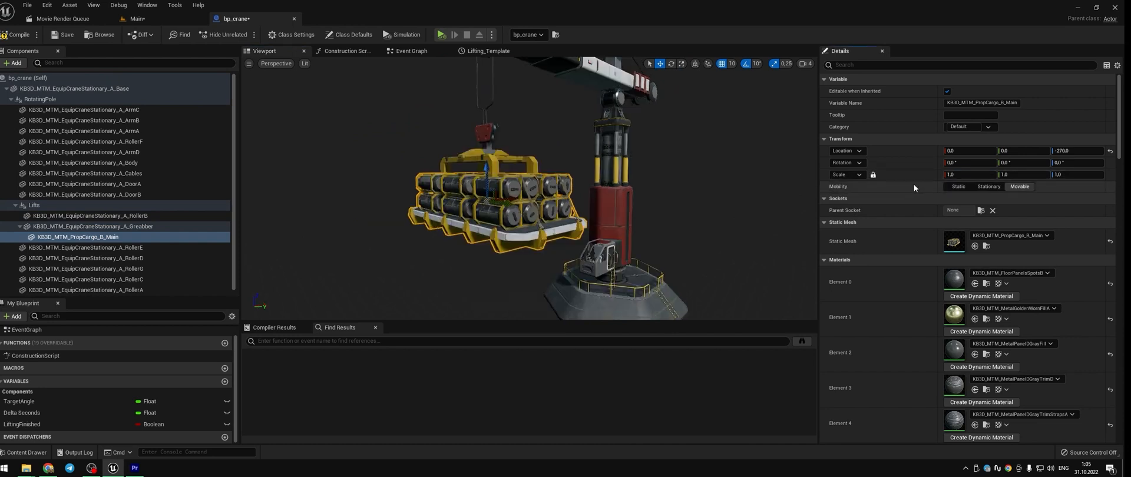
{"action": "left_click", "coordinate": [963, 175]}
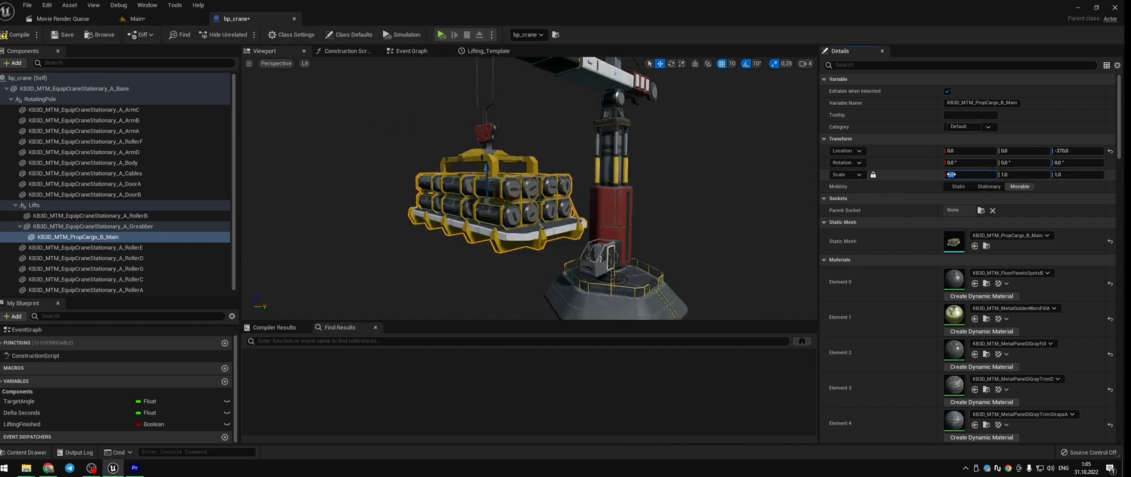
{"action": "type", "text": "0.0"}
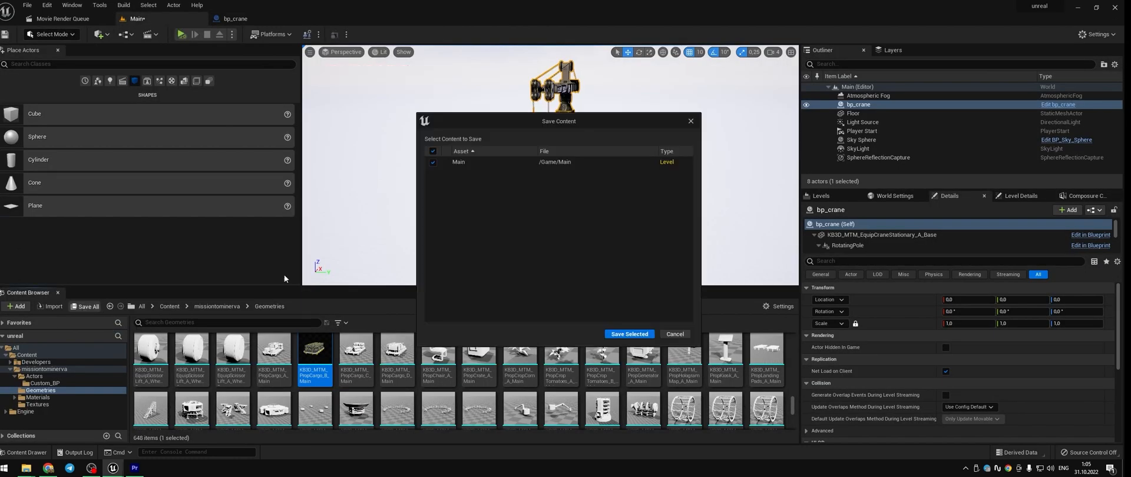
- Save the Main level, review the Map Range Clamped node, and simulate the crane lowering its cargo
{"action": "left_click", "coordinate": [628, 333]}
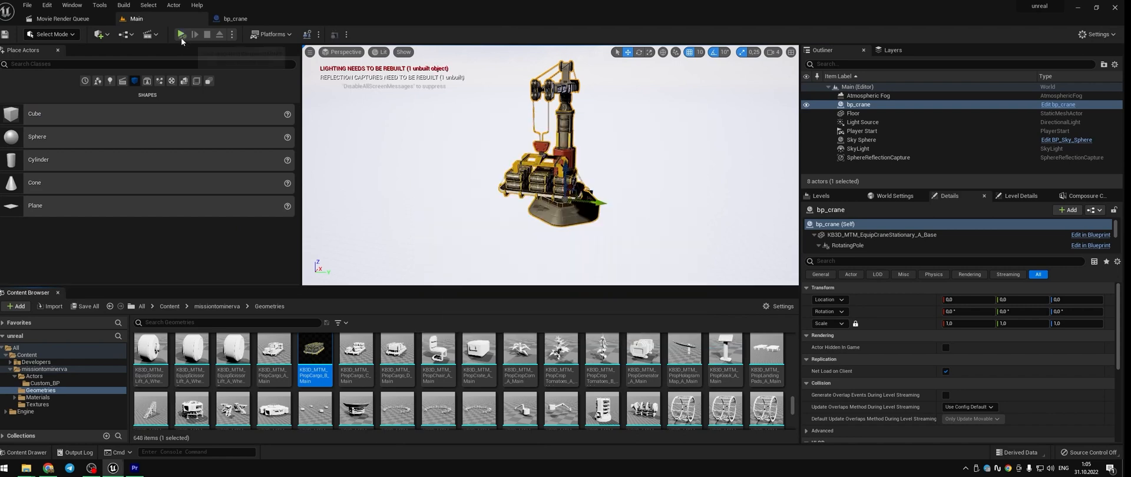
{"action": "left_click", "coordinate": [182, 34]}
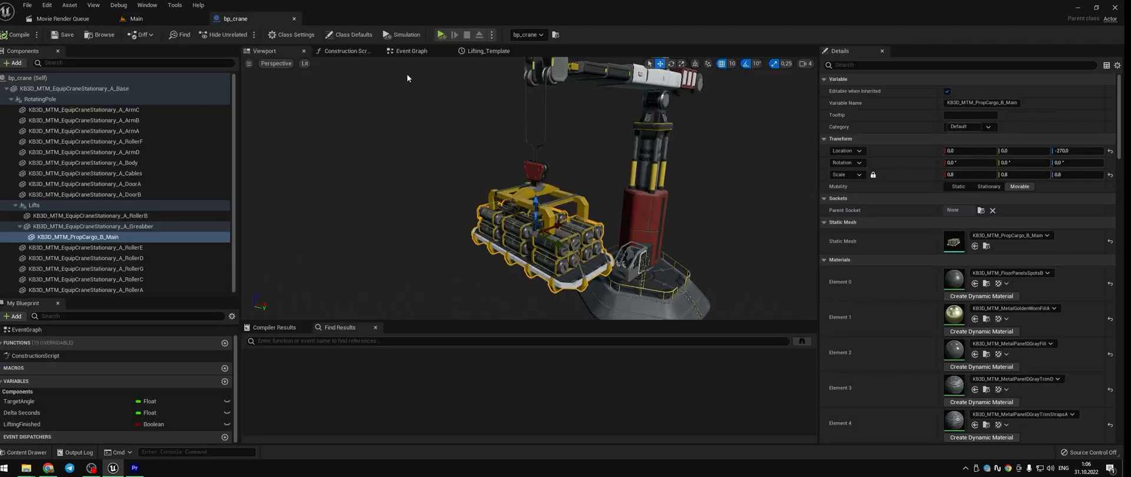
{"action": "left_click", "coordinate": [411, 50]}
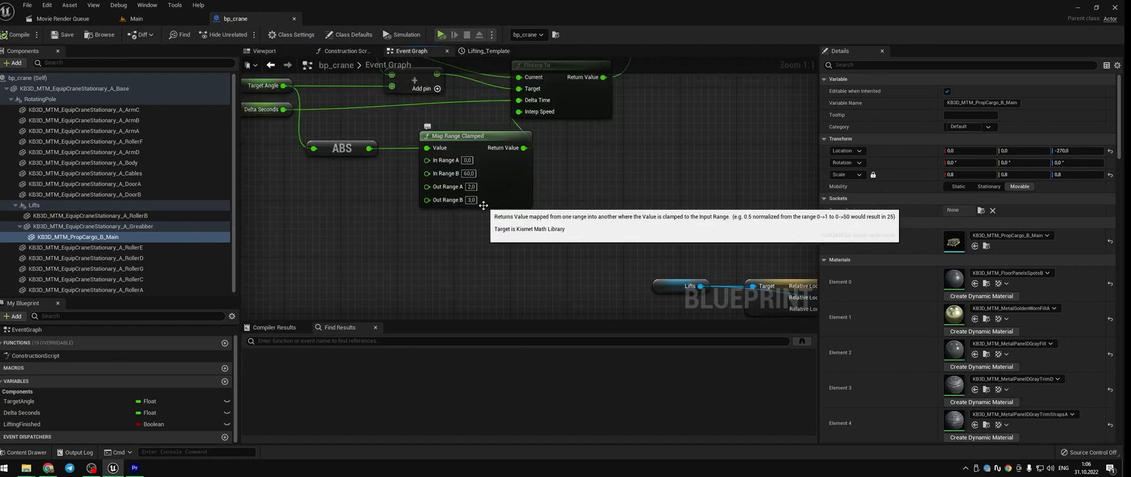
{"action": "scroll", "scroll_direction": "down", "scroll_amount": 3}
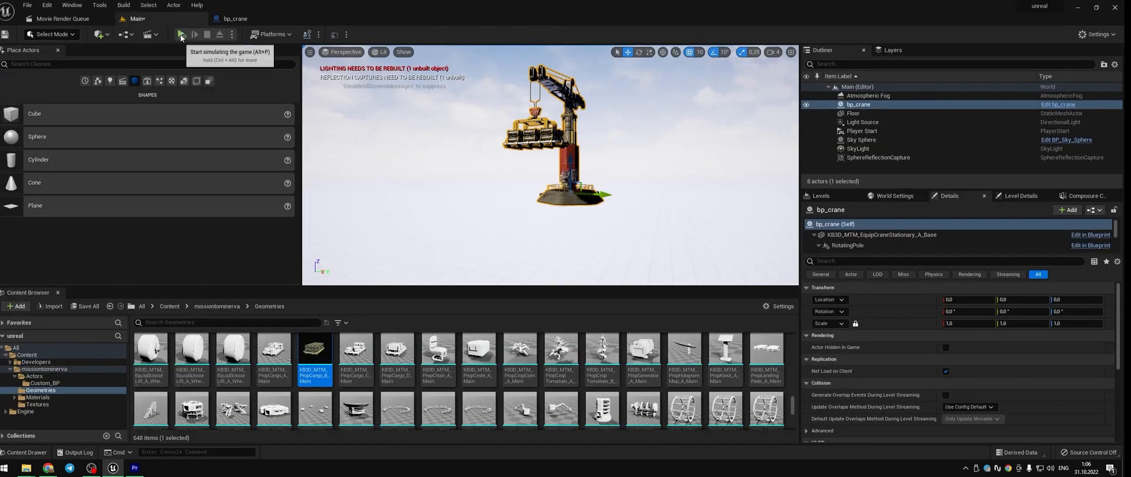
{"action": "left_click", "coordinate": [180, 34]}
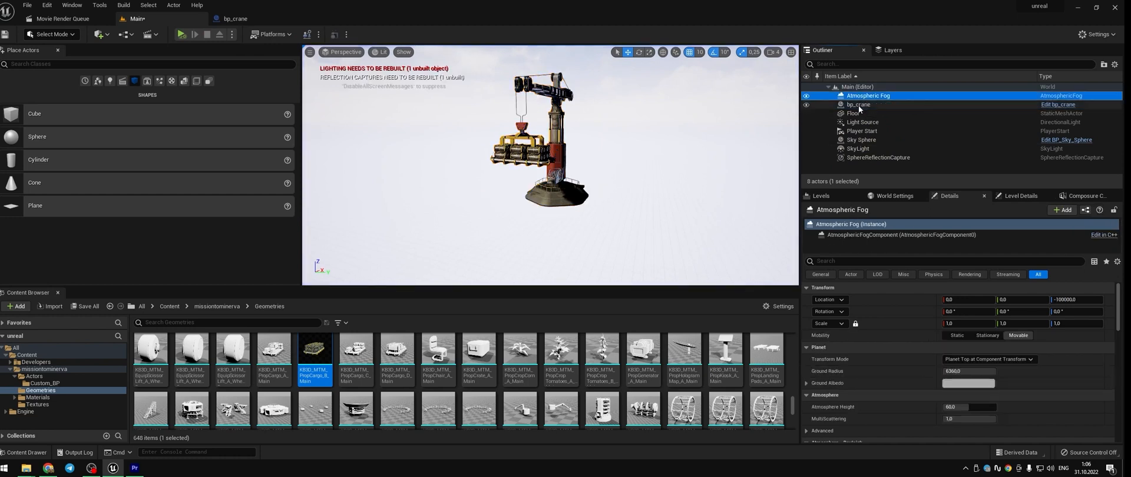
- Duplicate bp_crane into a grid of crane actors and run the level to watch them animate
{"action": "left_click", "coordinate": [858, 105]}
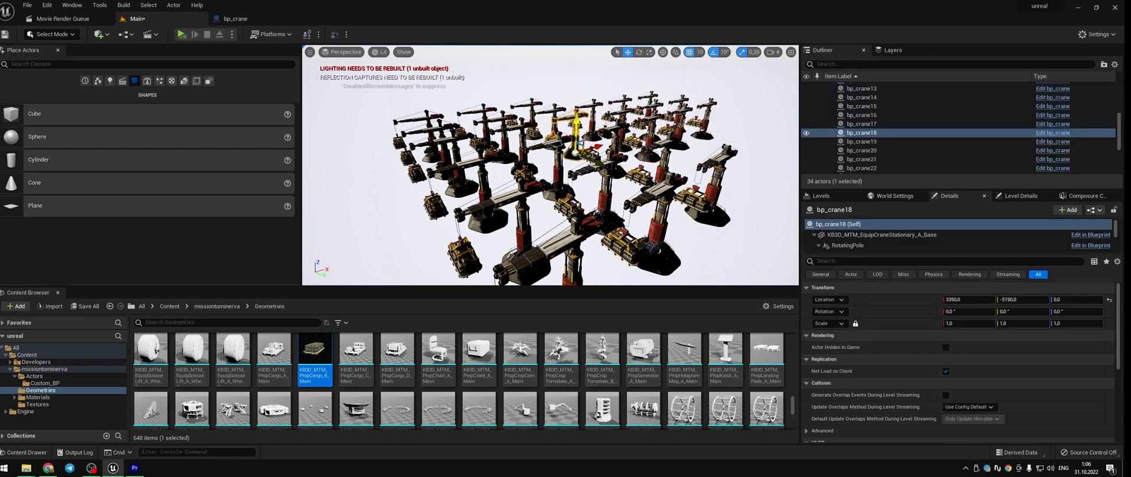
{"action": "left_click", "coordinate": [966, 323]}
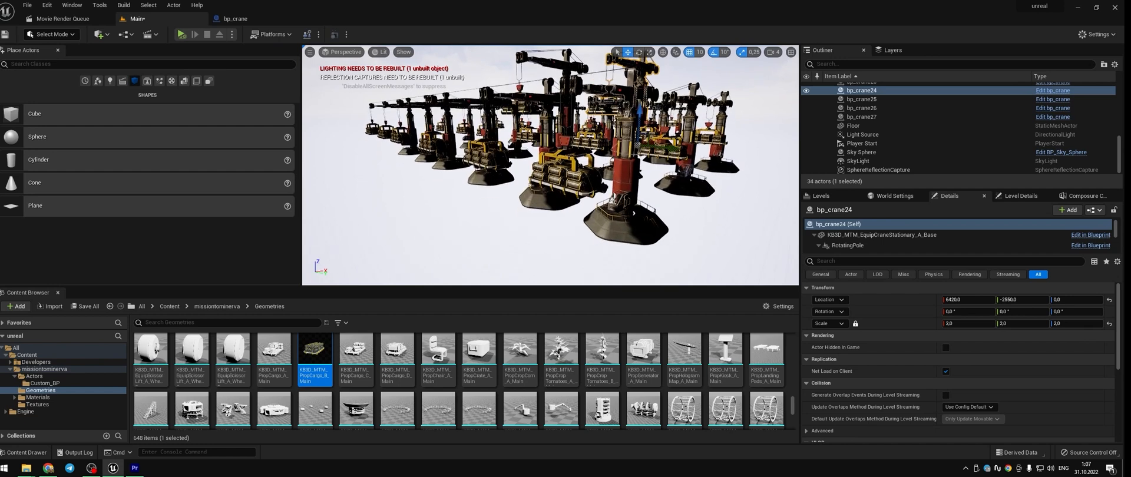
{"action": "left_click", "coordinate": [188, 34]}
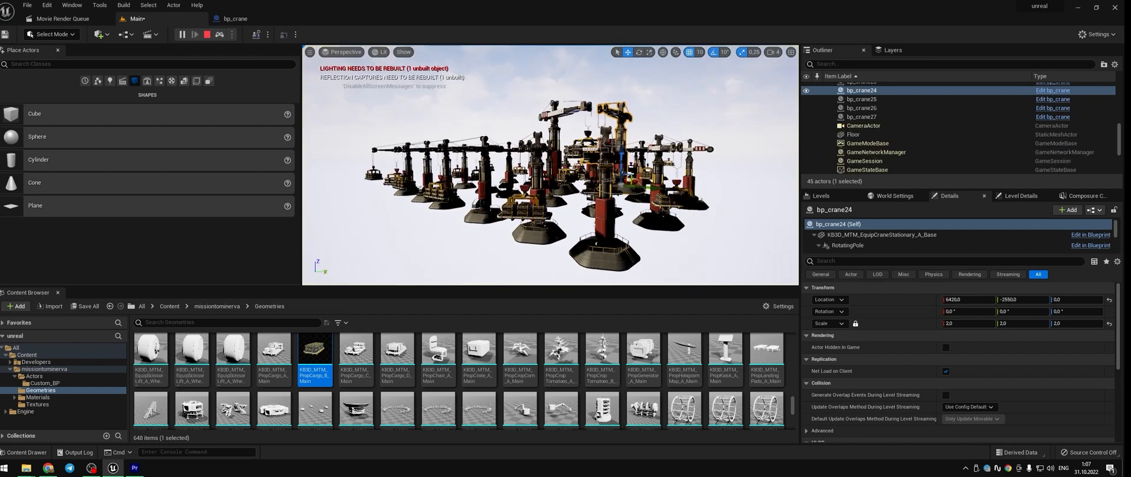